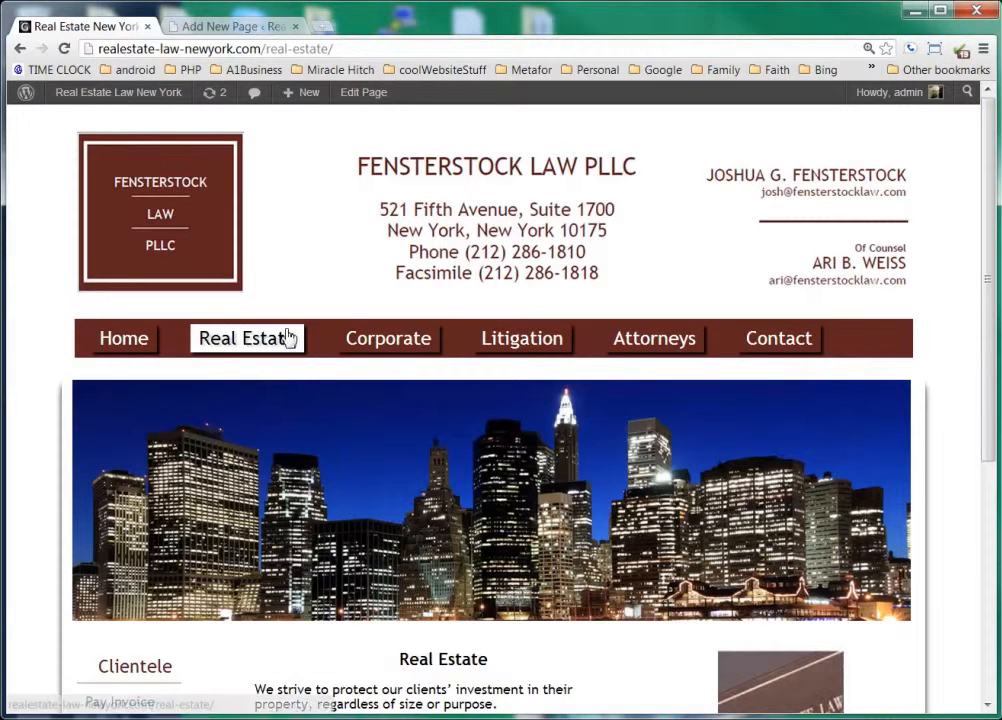
Open the Corporate page from the top navigation and scroll through its practice-area content
left_click(388, 338)
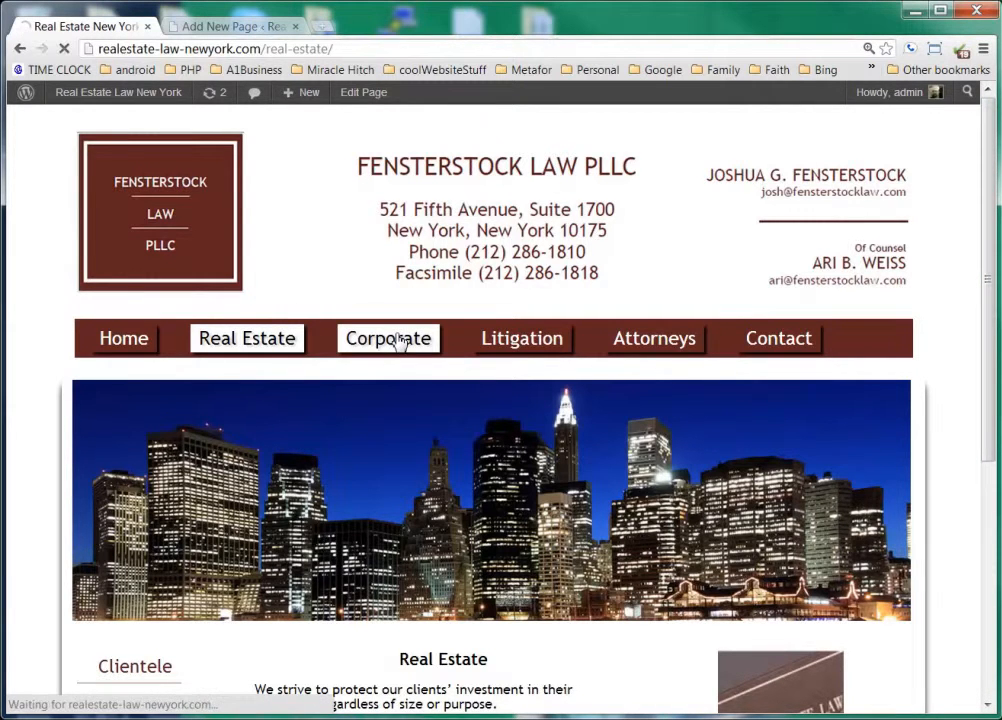
left_click(388, 338)
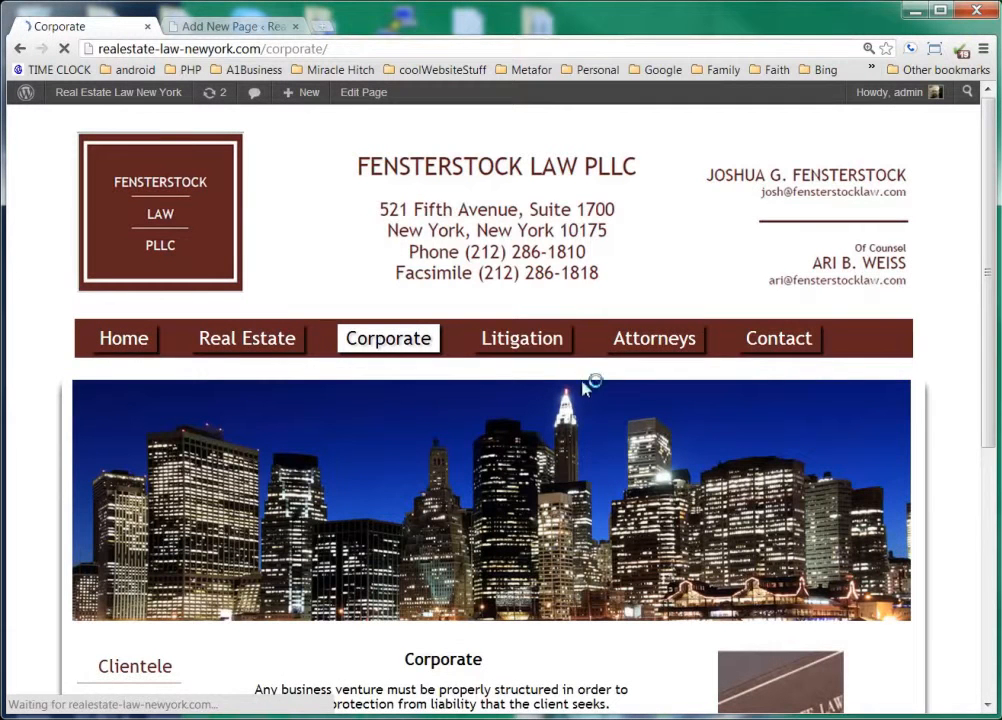
mouse_move(656, 338)
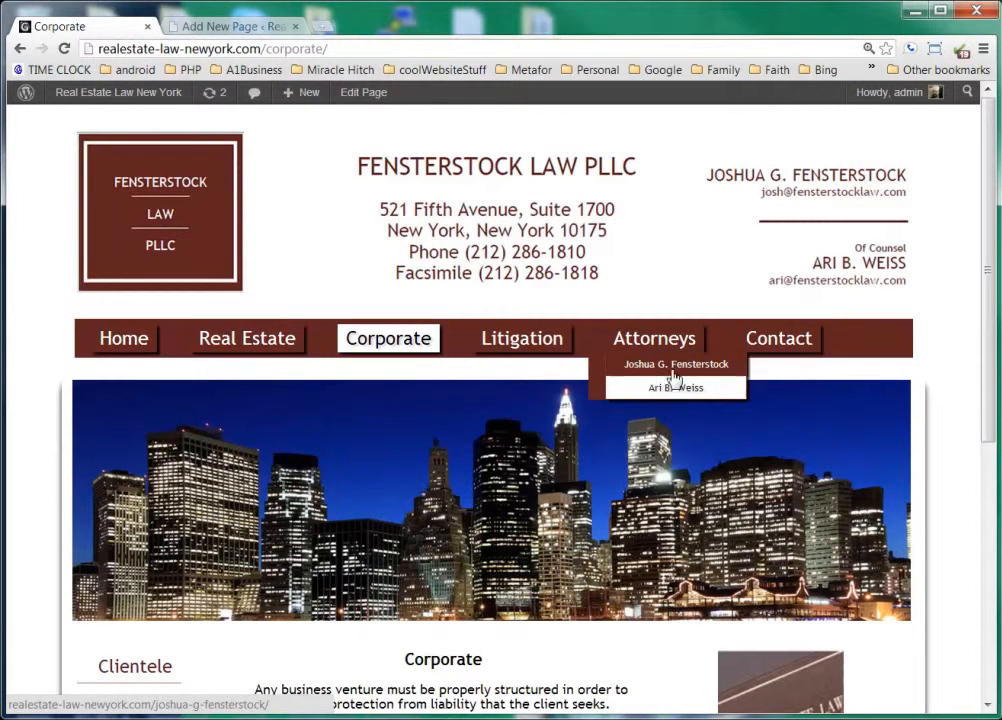
mouse_move(832, 318)
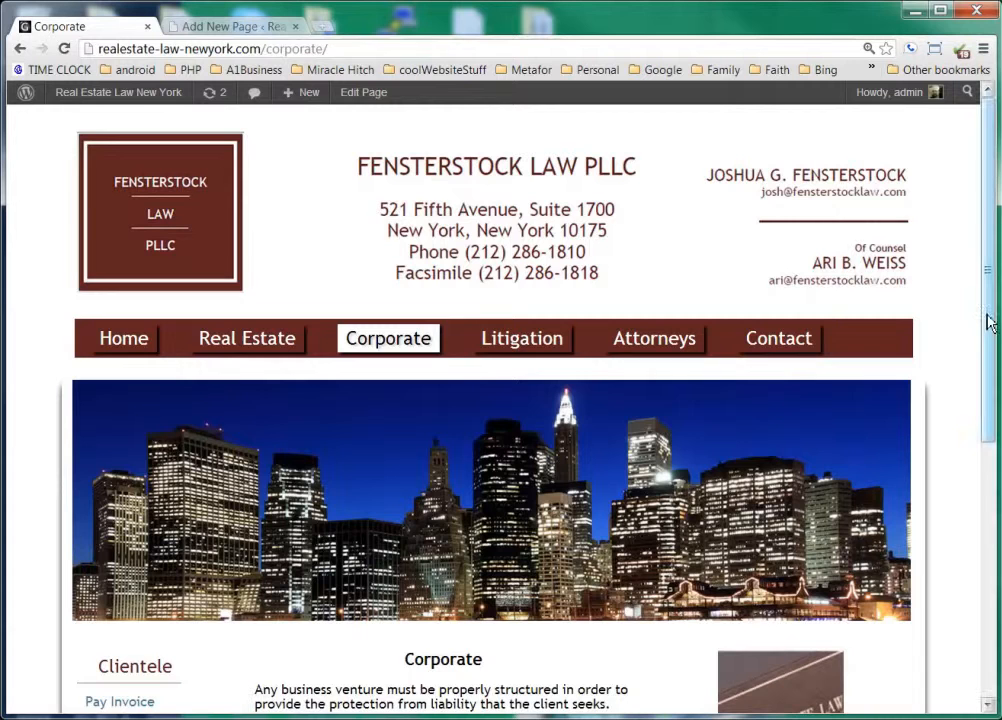
scroll("down", 3)
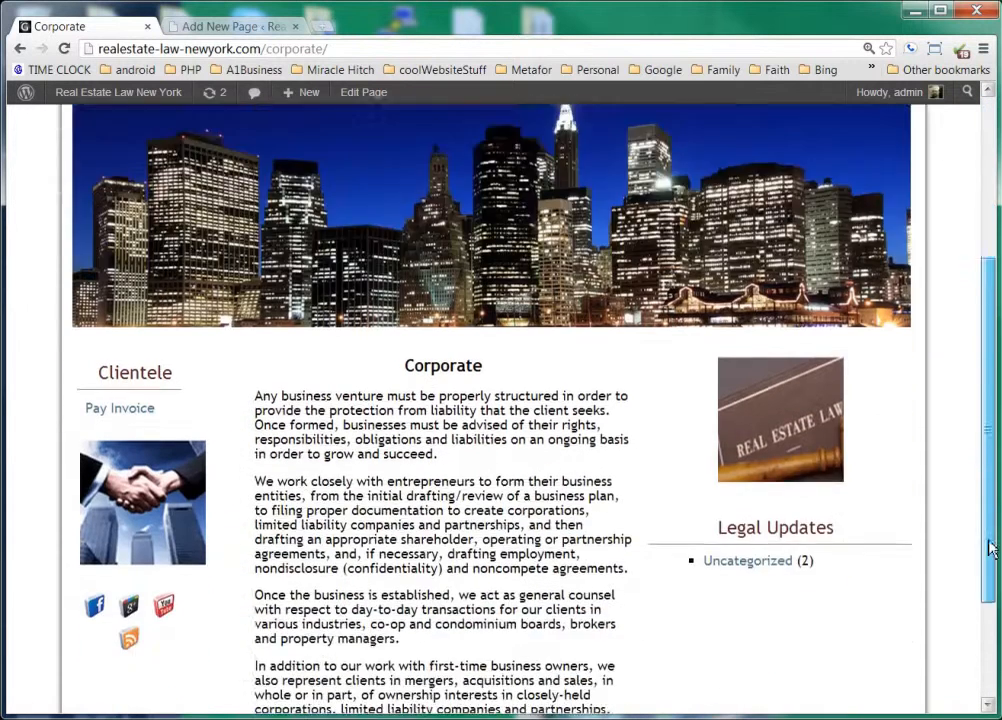
scroll("down", 3)
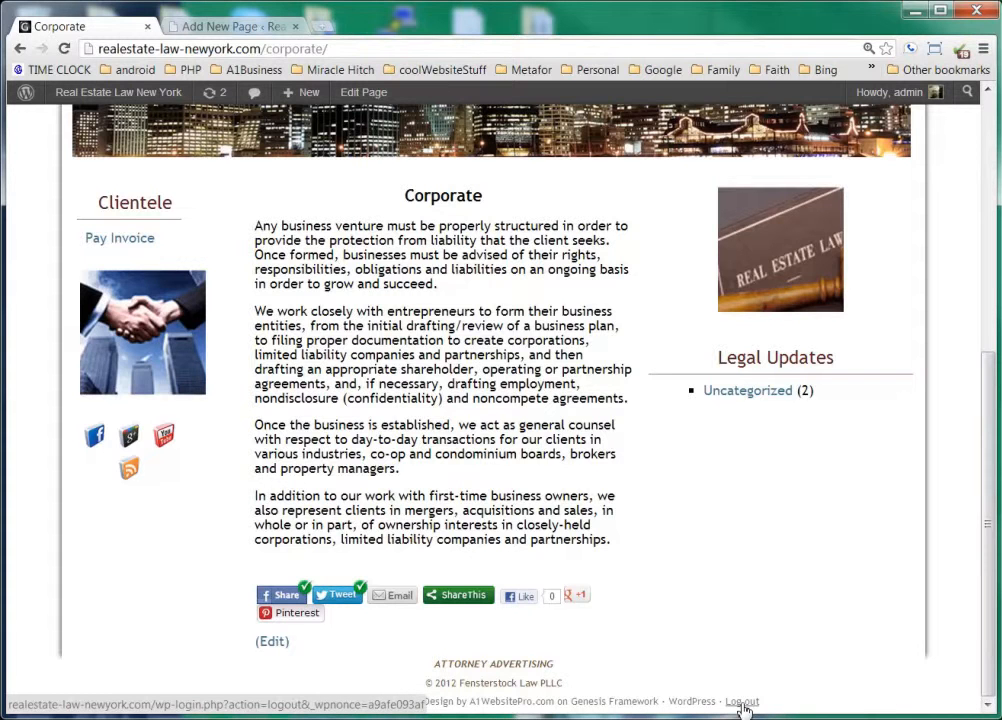
mouse_move(748, 708)
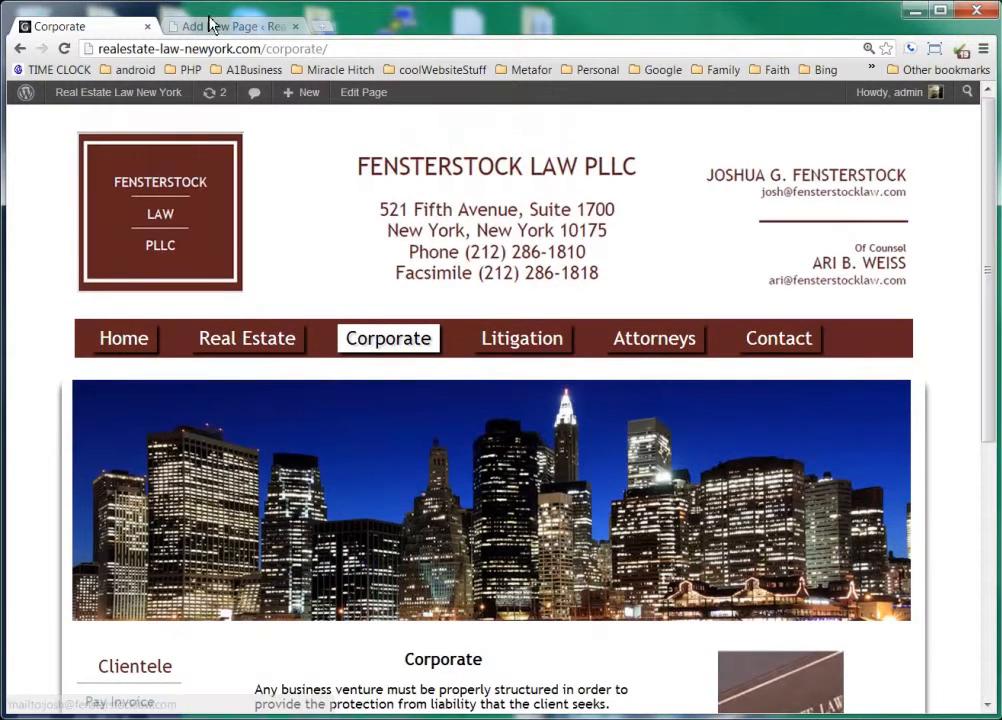
From the admin Dashboard, reach Appearance > Menus to edit the main menu
left_click(218, 26)
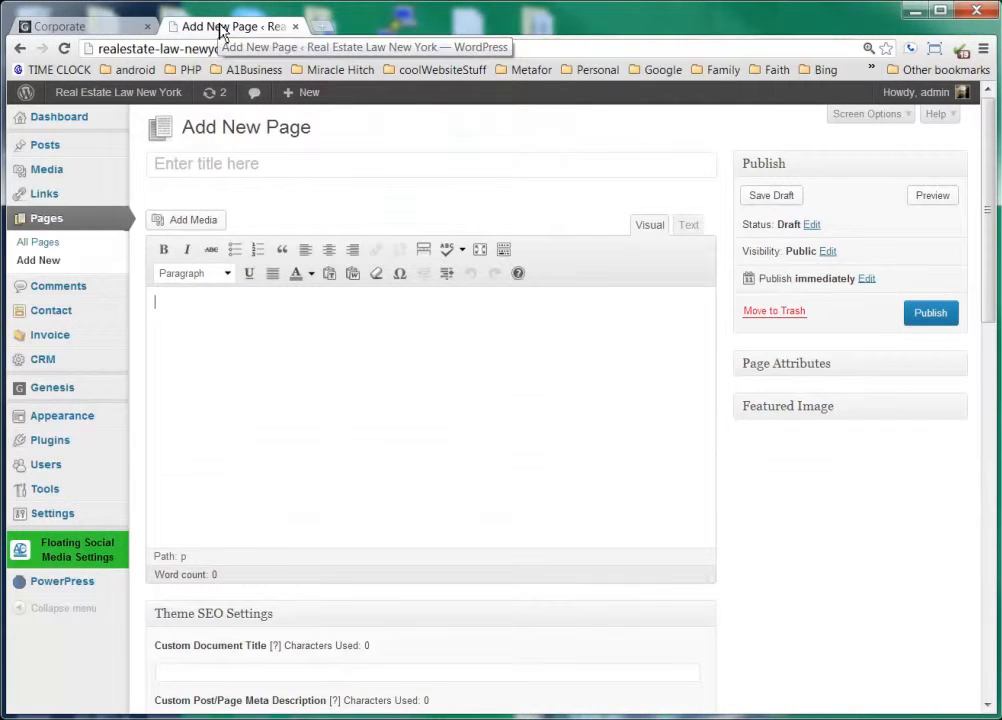
left_click(58, 116)
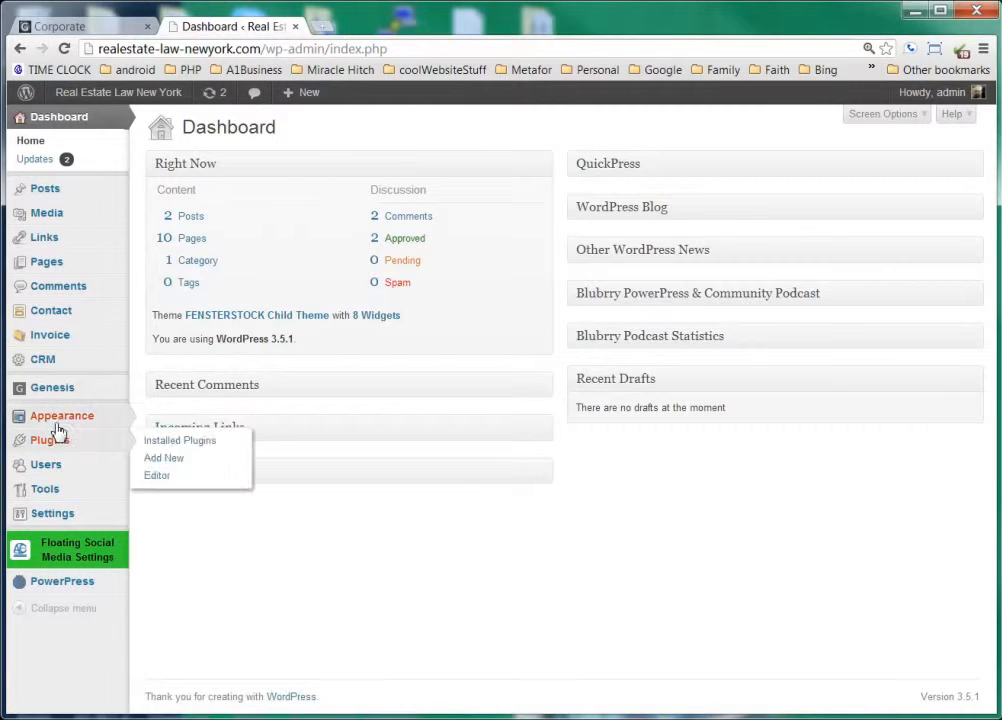
mouse_move(62, 416)
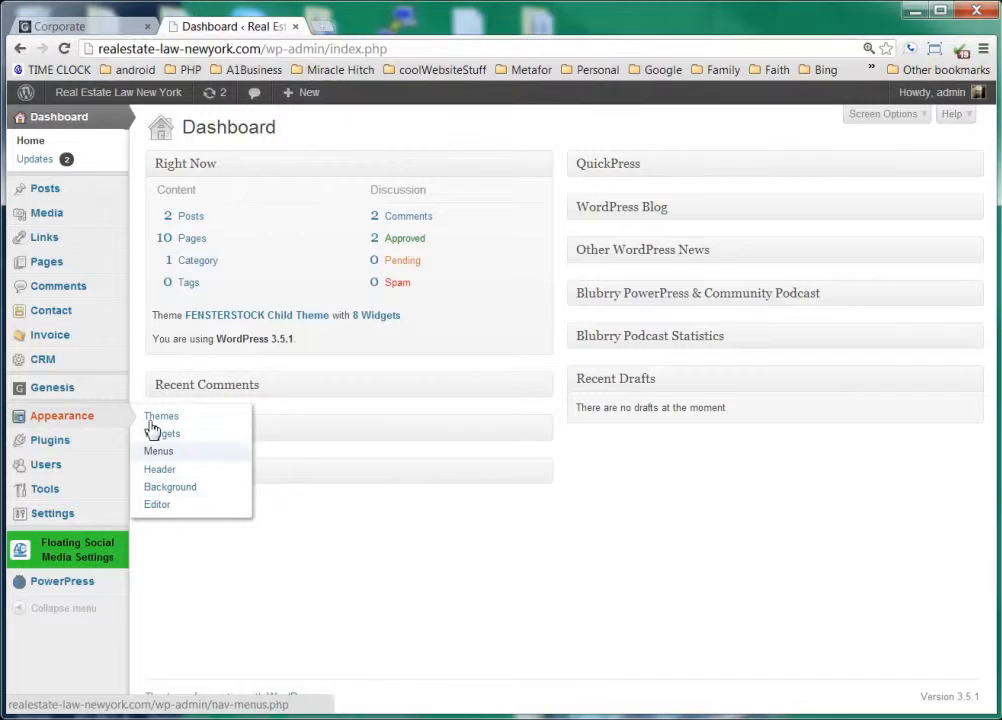
left_click(158, 452)
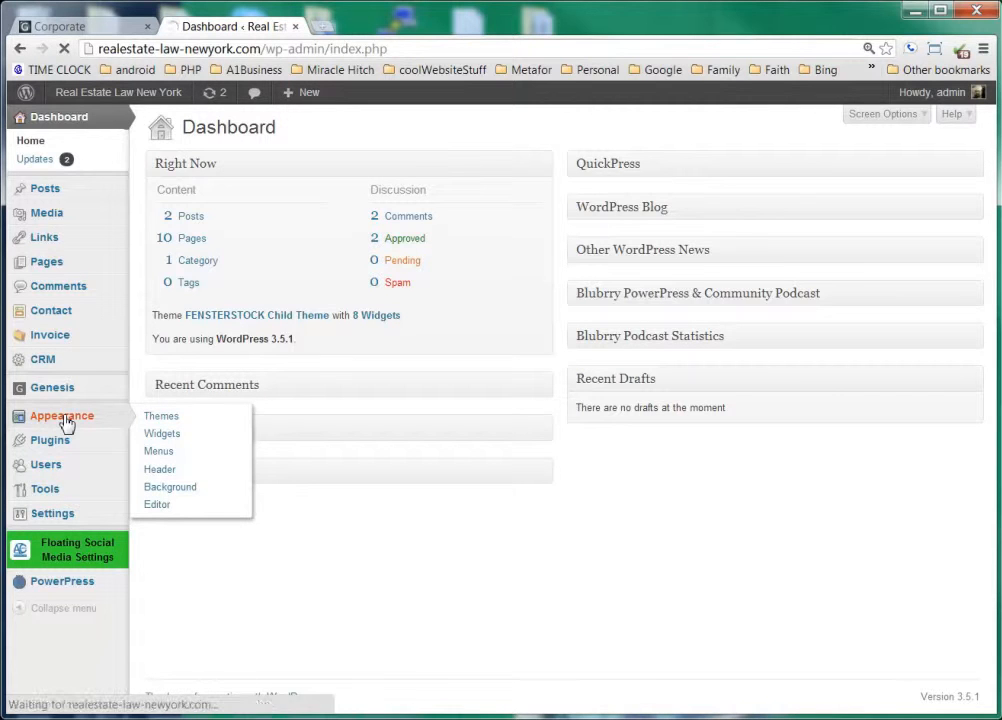
left_click(160, 414)
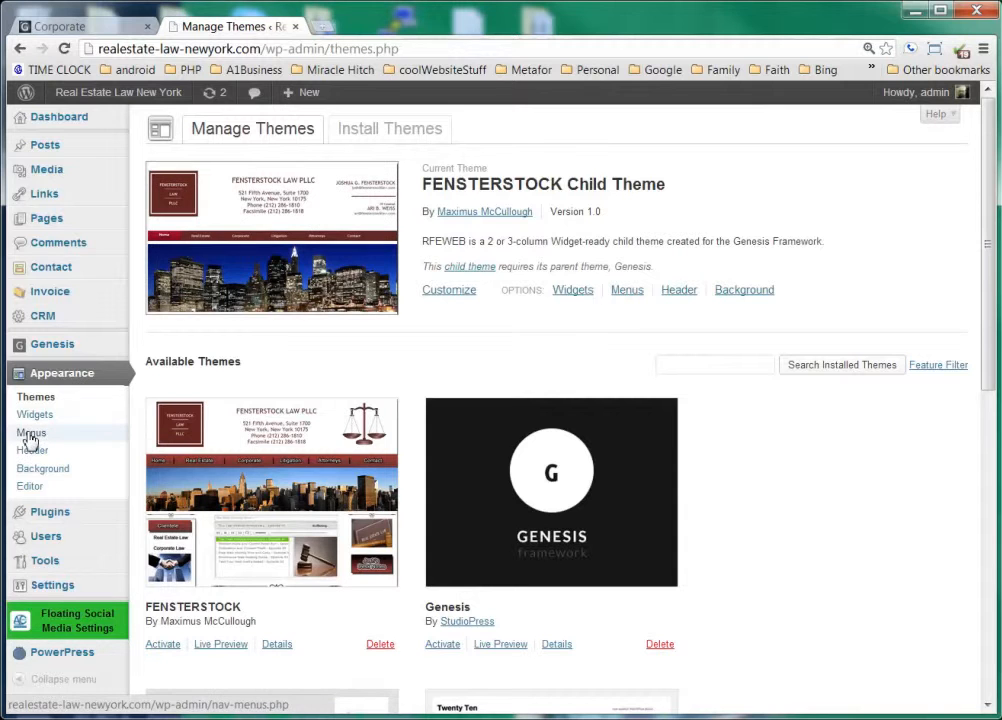
left_click(30, 432)
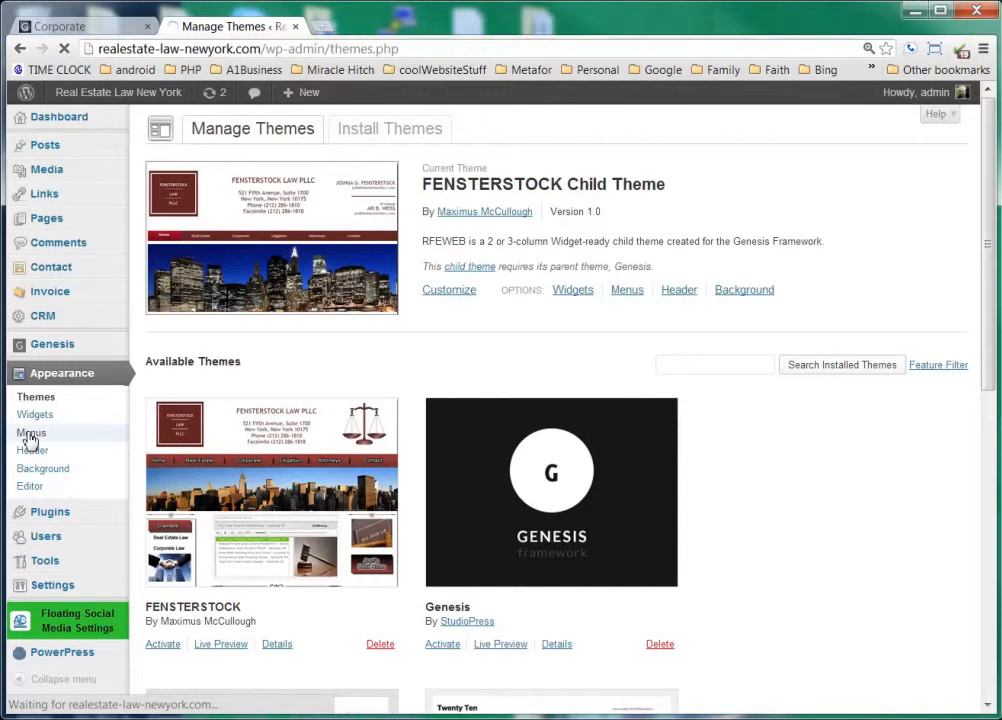
left_click(30, 432)
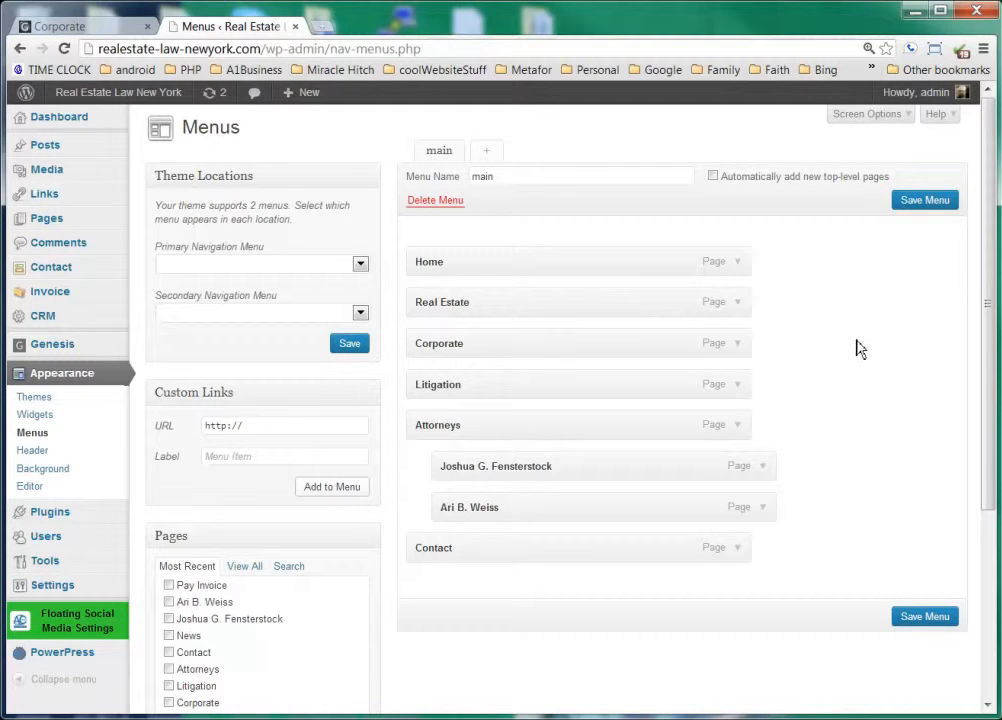
mouse_move(464, 260)
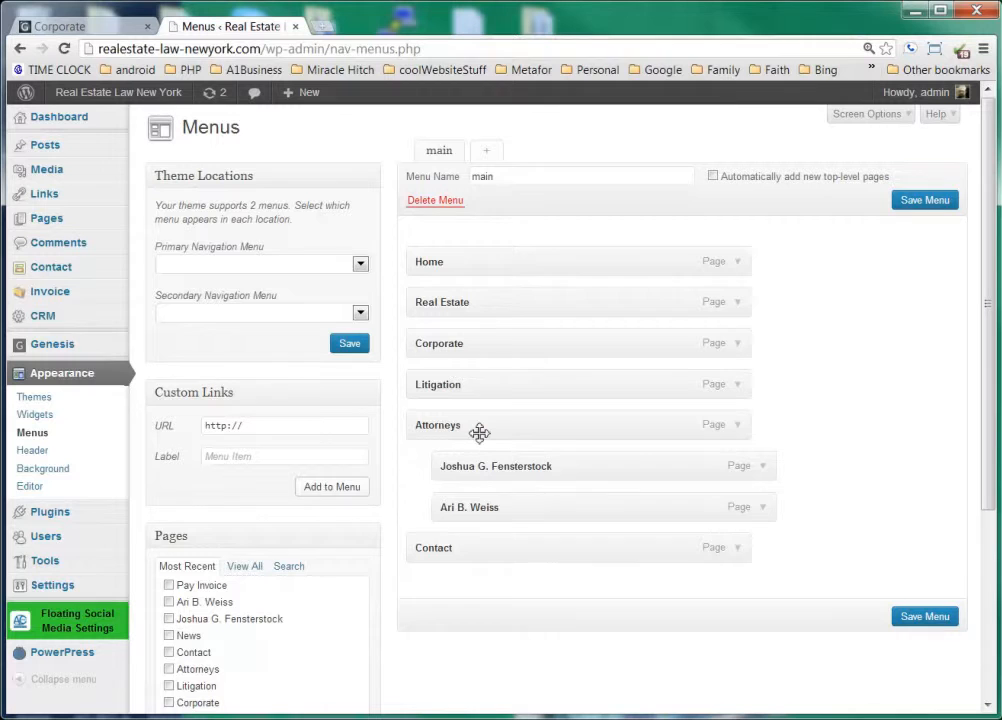
mouse_move(500, 248)
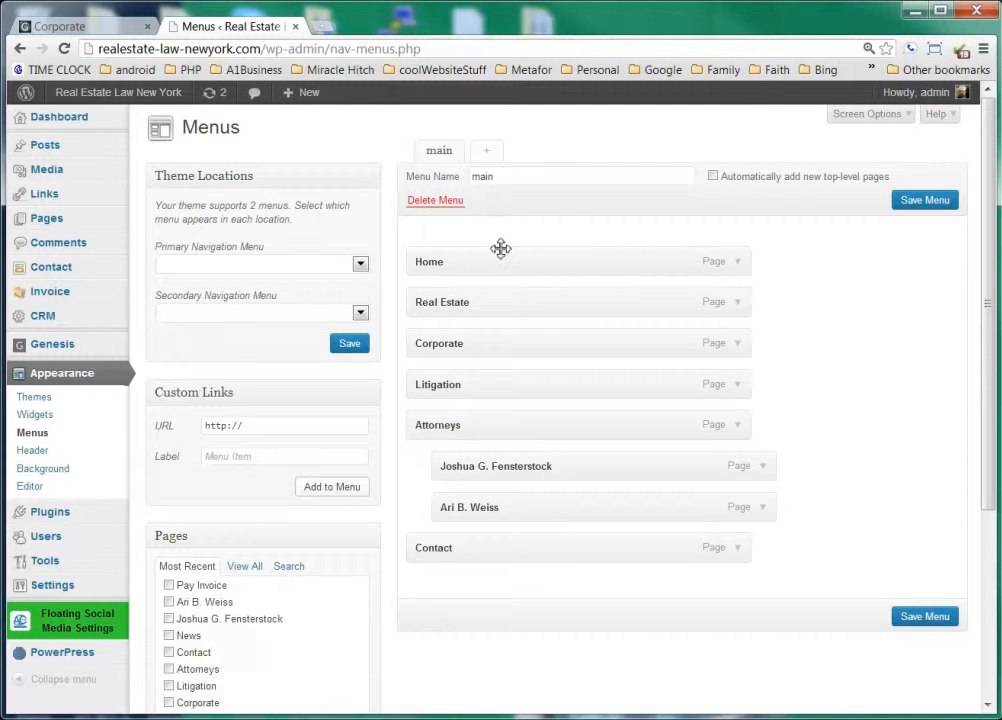
Compare the live site's navigation bar with the main menu in the editor
left_click(70, 26)
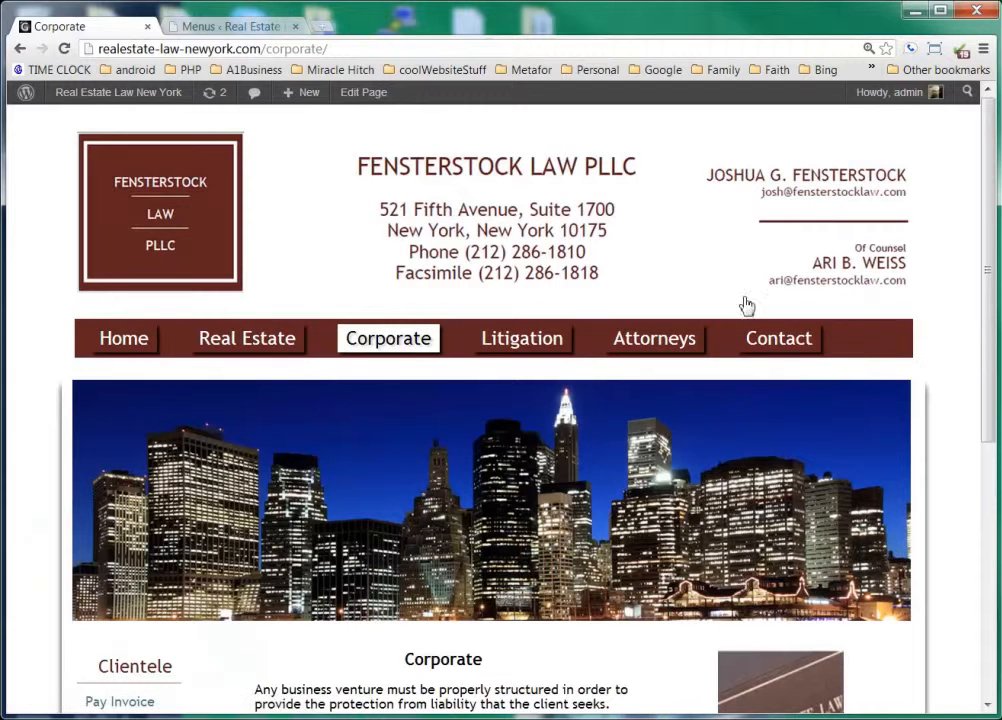
mouse_move(648, 344)
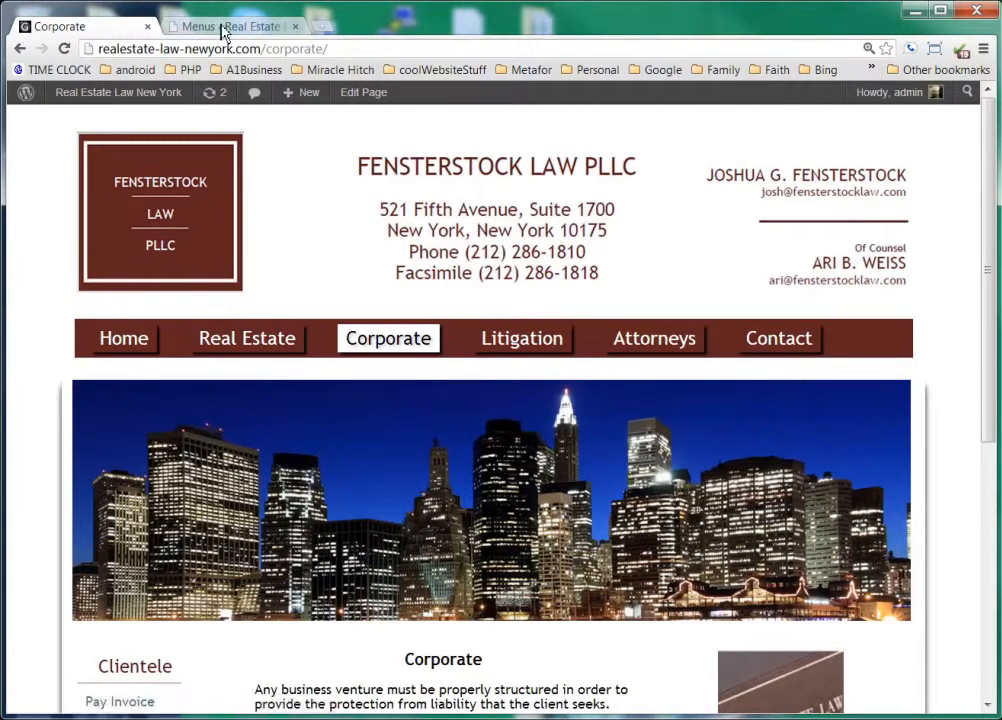
left_click(230, 26)
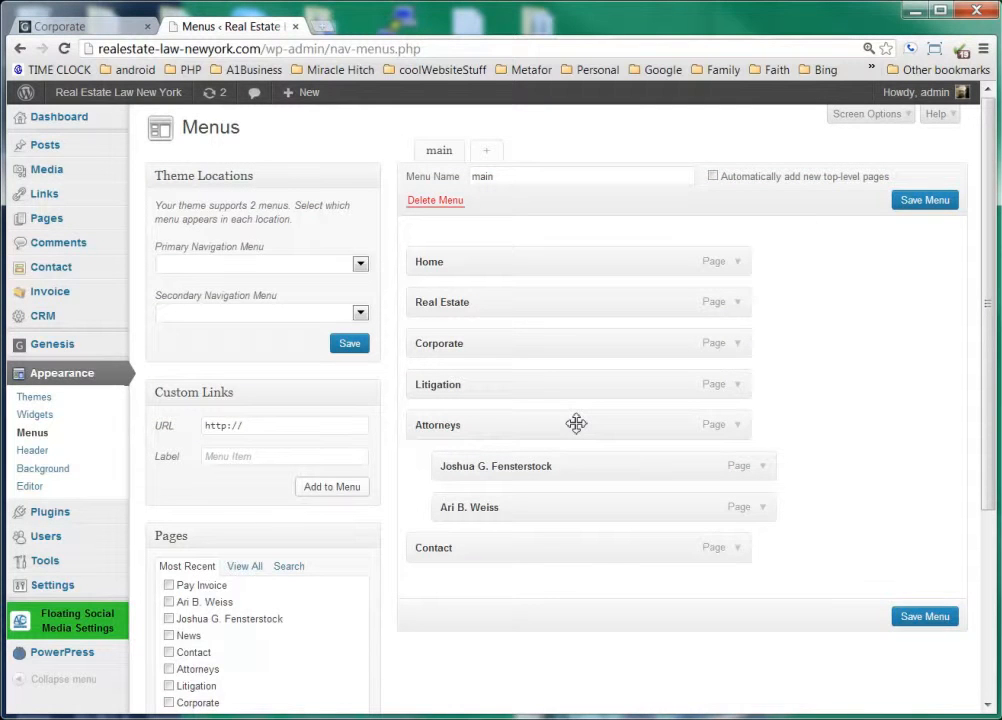
mouse_move(548, 514)
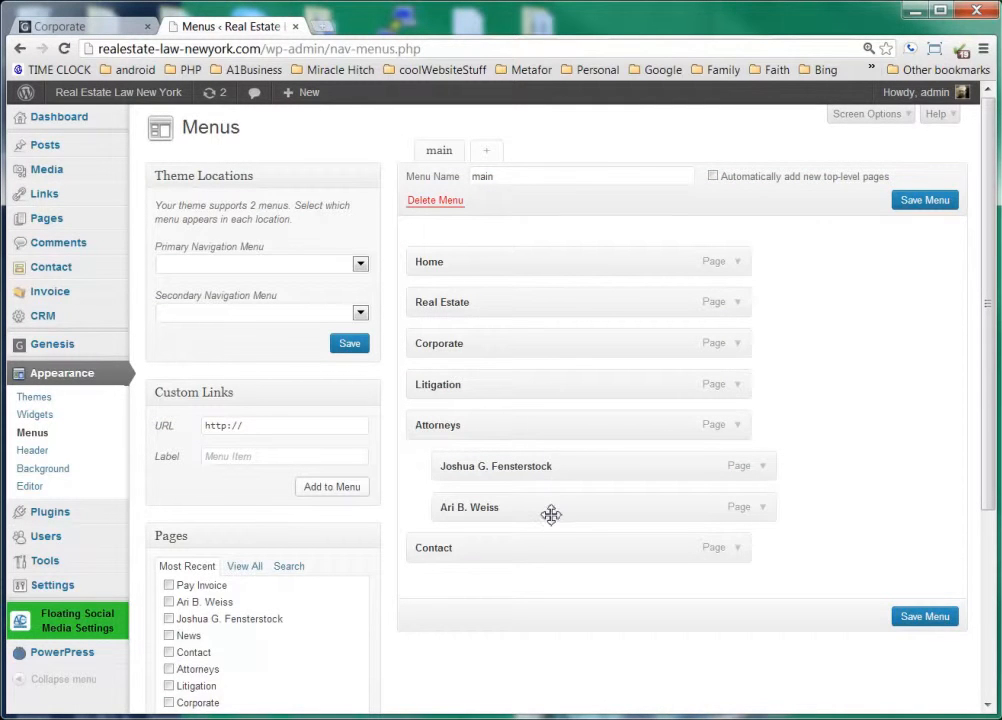
mouse_move(850, 478)
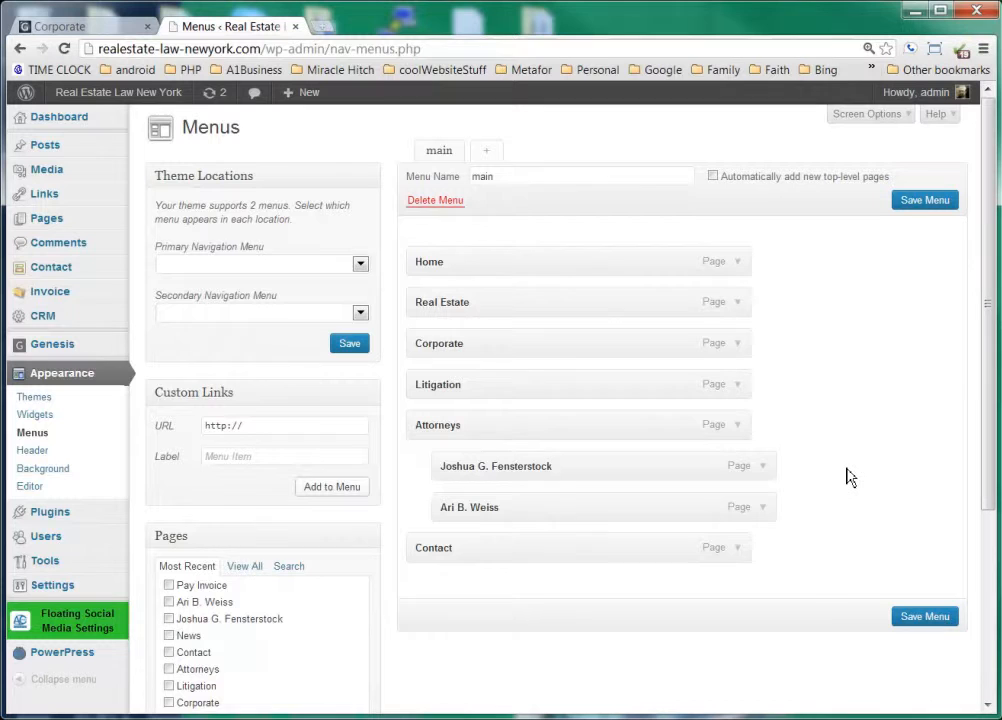
mouse_move(528, 508)
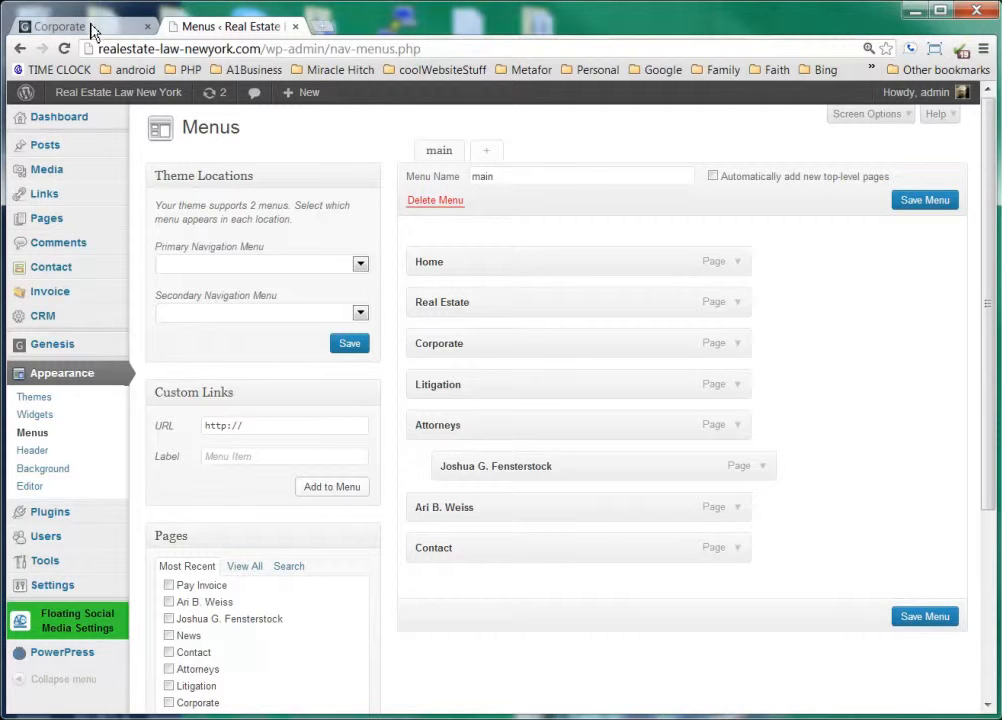
Save the main menu with Ari B. Weiss as a top-level item and check it on the live site
left_click(70, 26)
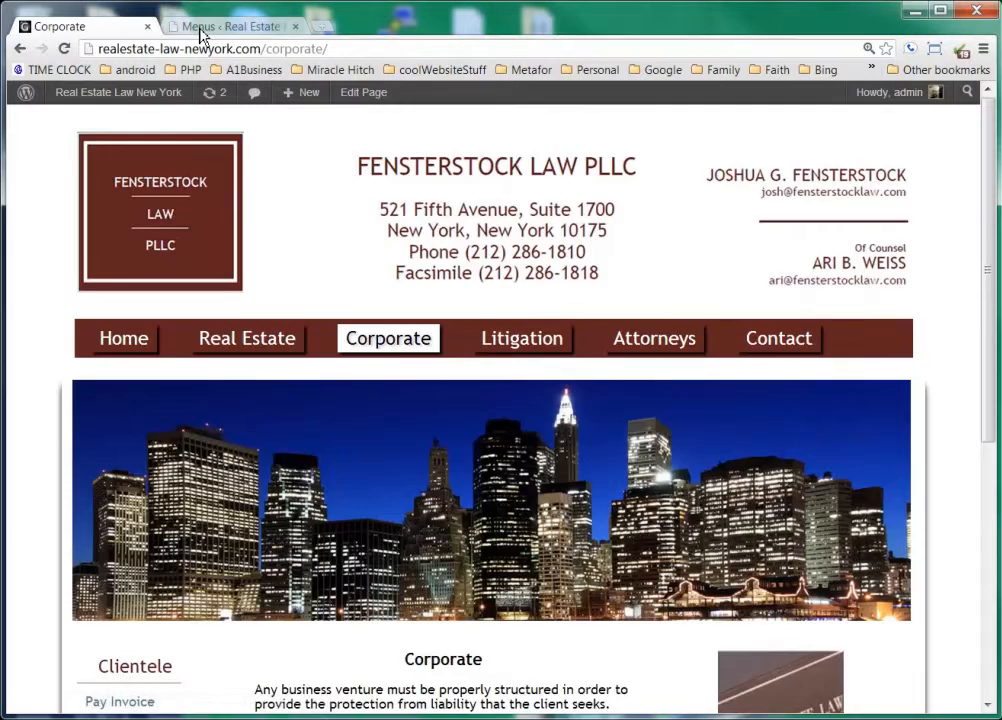
left_click(232, 26)
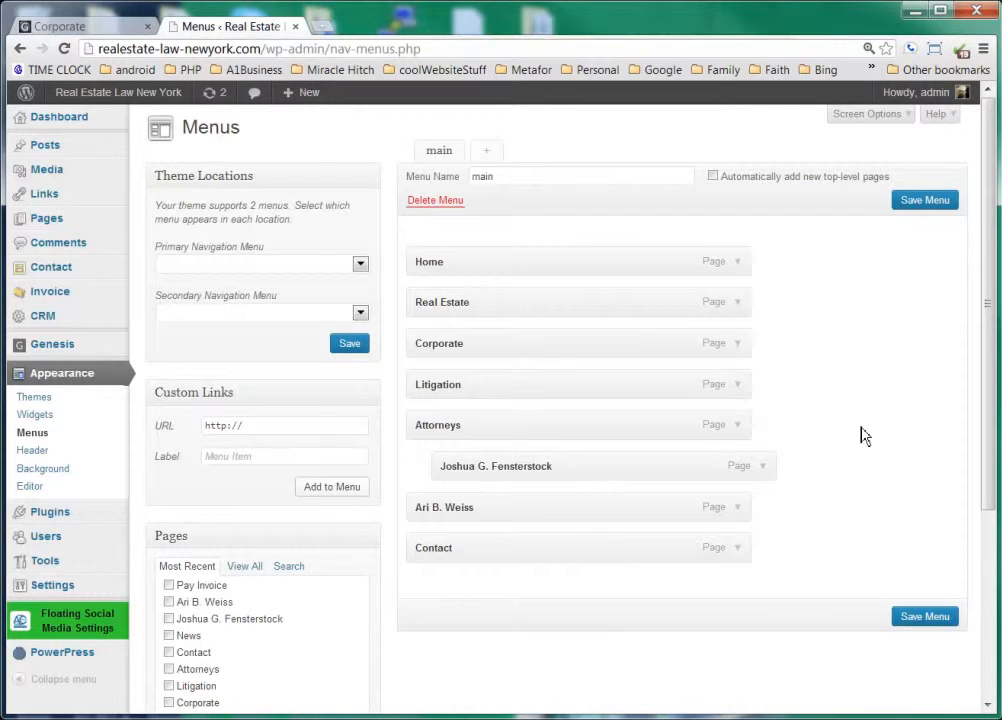
left_click(920, 616)
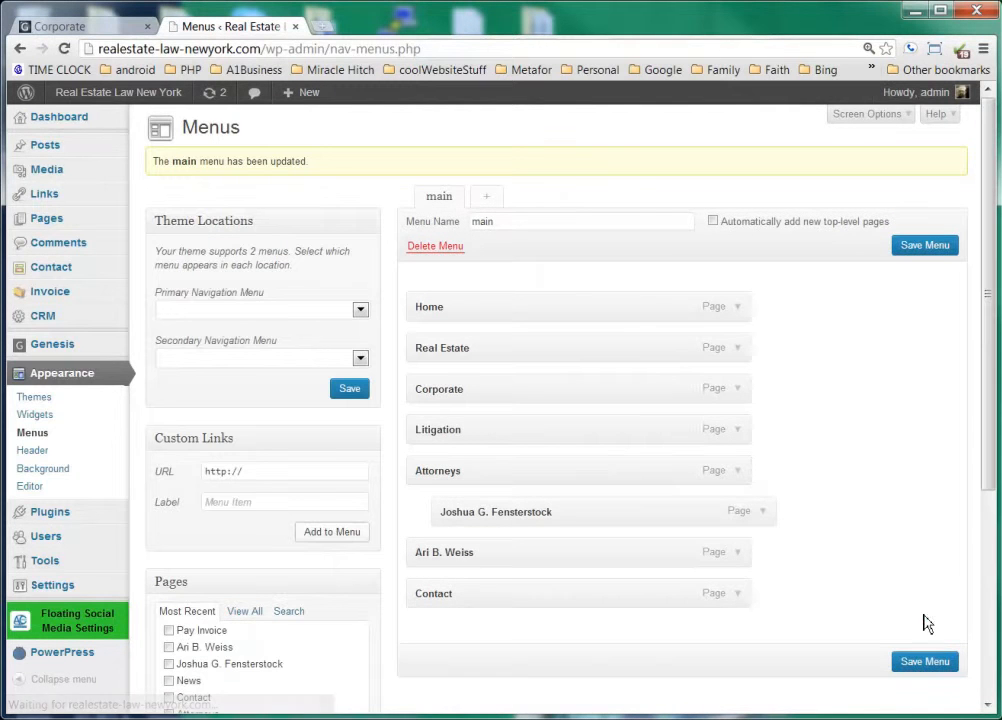
left_click(70, 26)
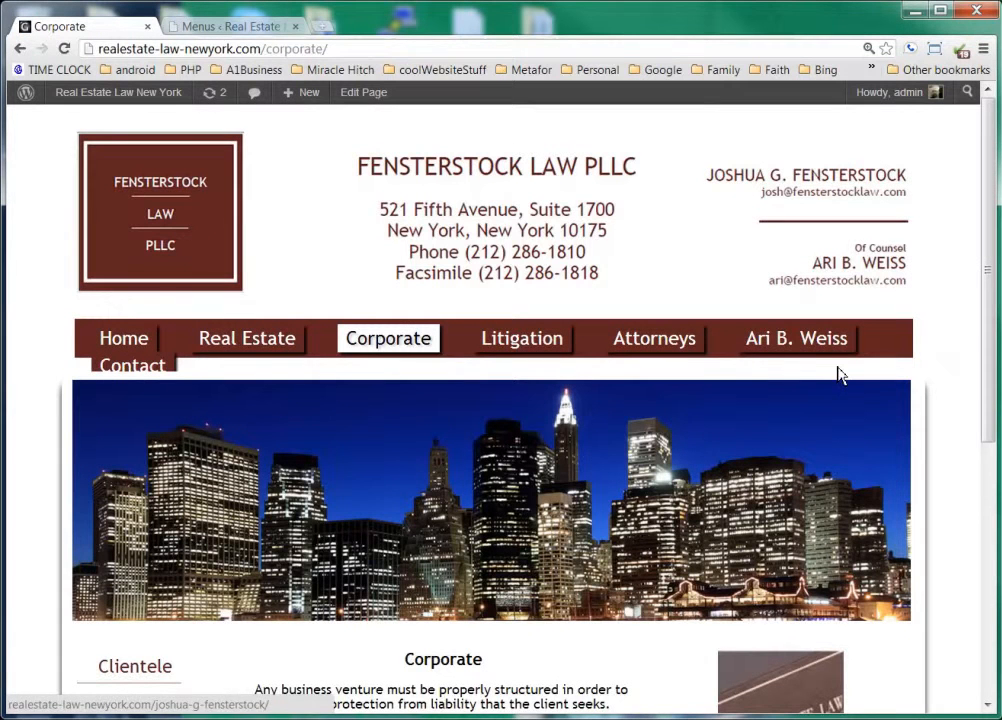
mouse_move(408, 310)
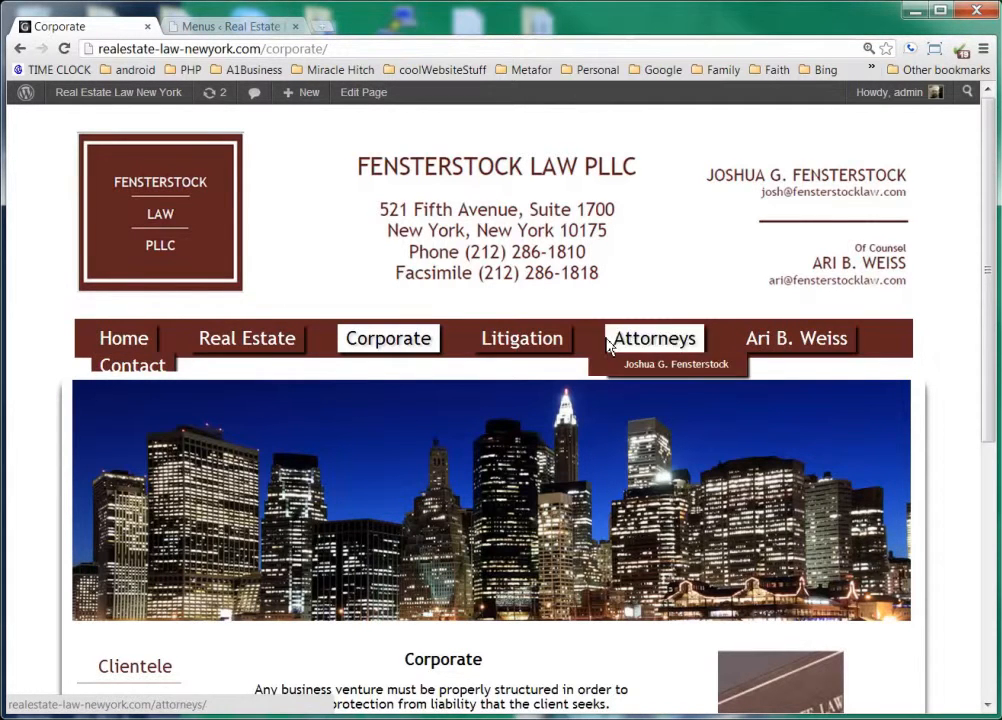
mouse_move(84, 390)
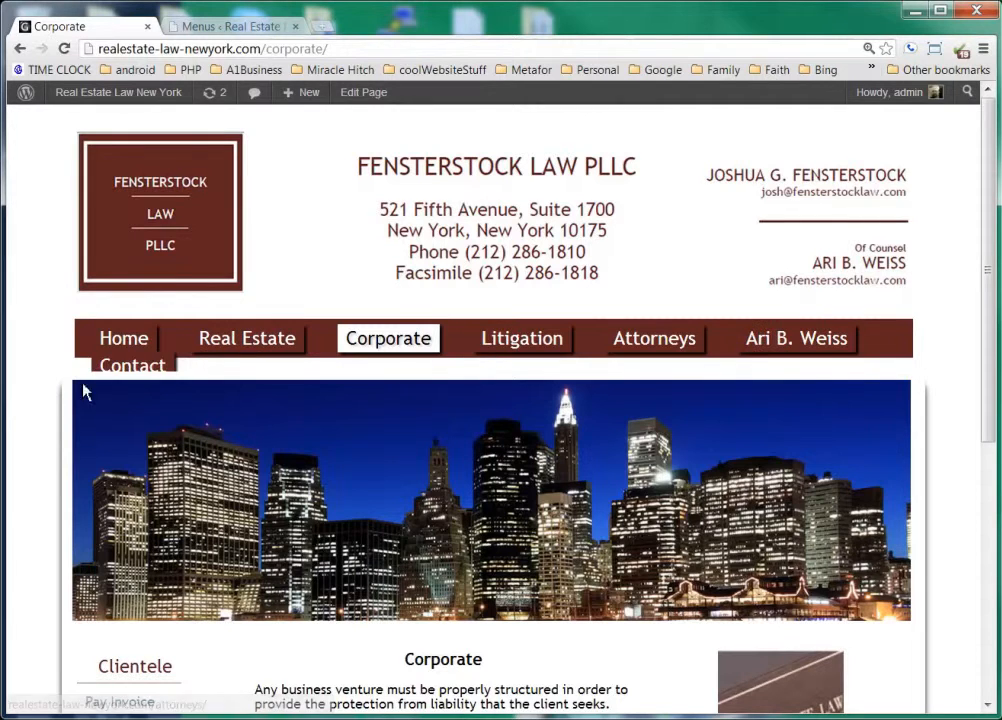
mouse_move(128, 382)
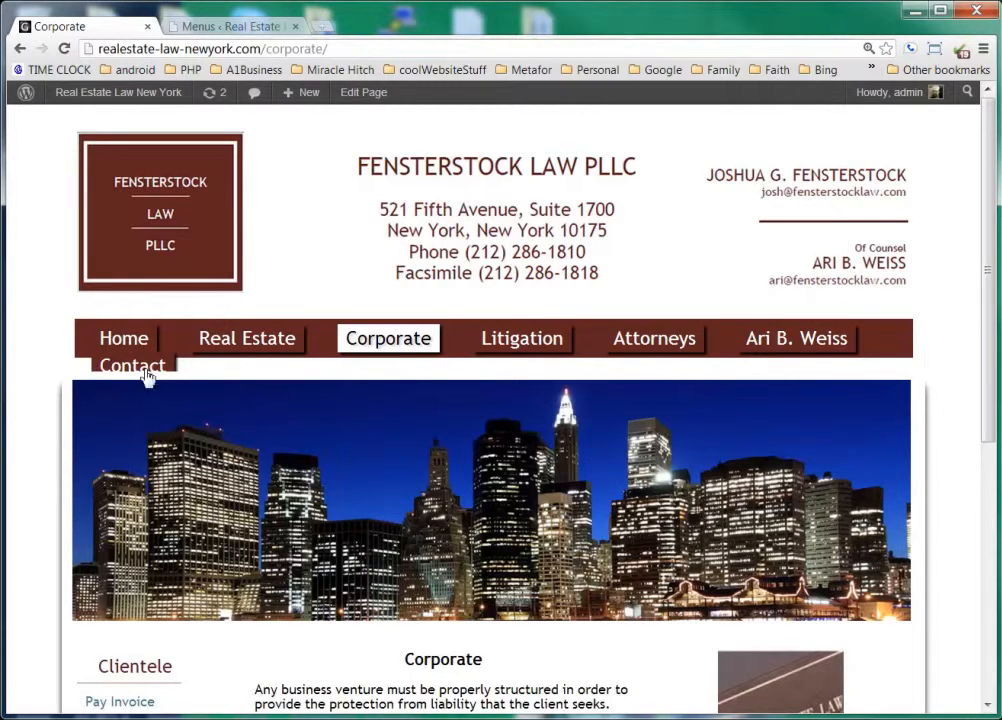
Reload the live page to confirm the Attorneys dropdown, then return to the menu editor
left_click(230, 26)
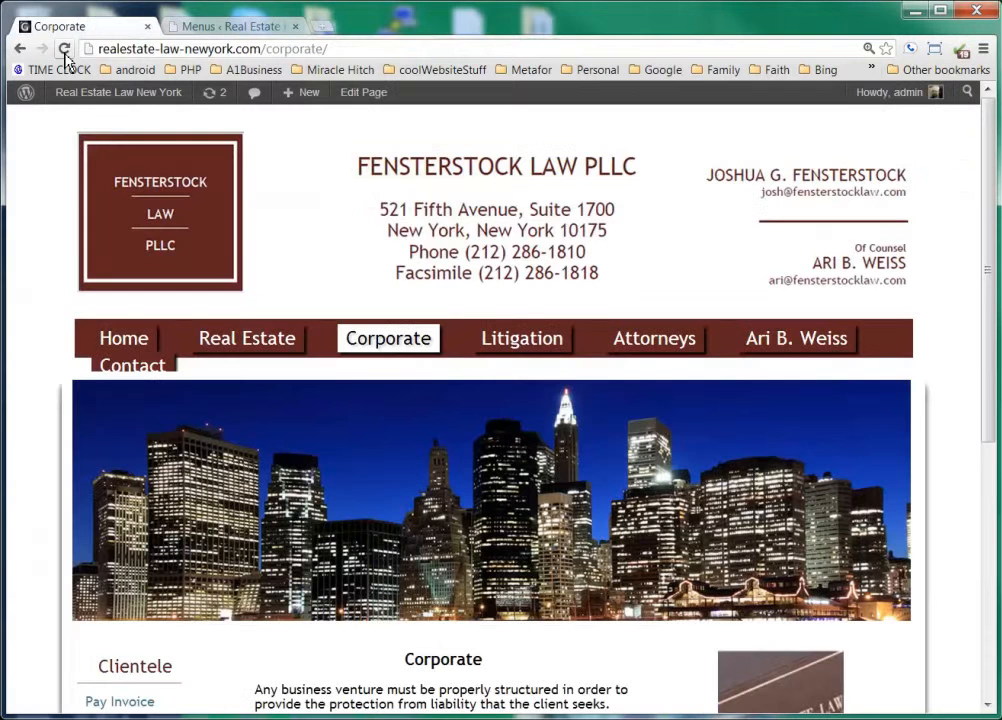
mouse_move(654, 338)
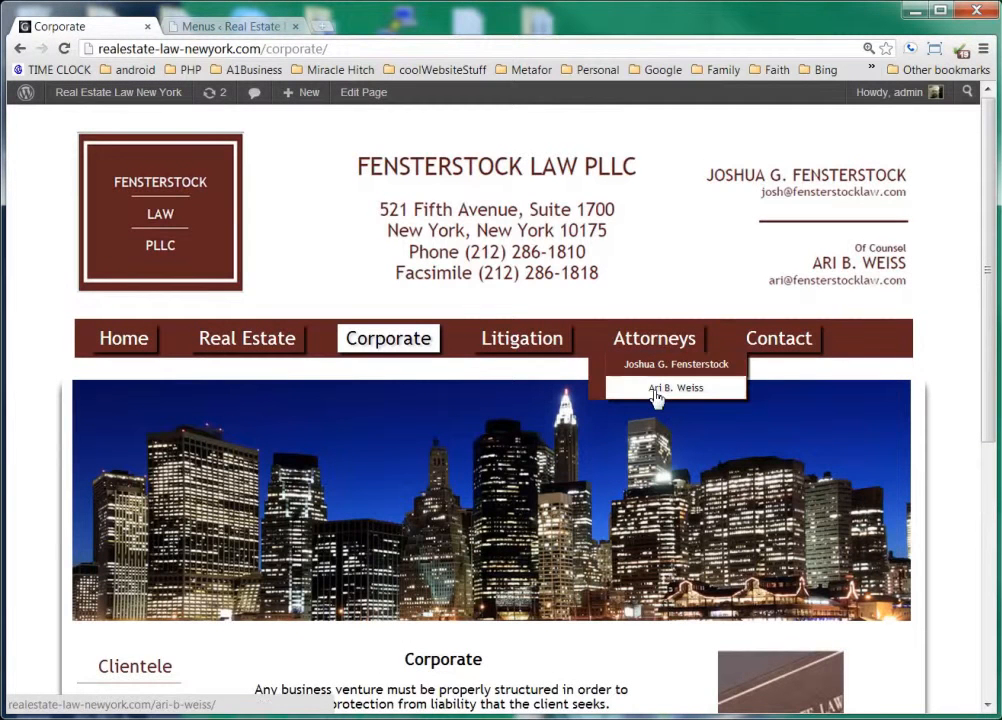
left_click(230, 26)
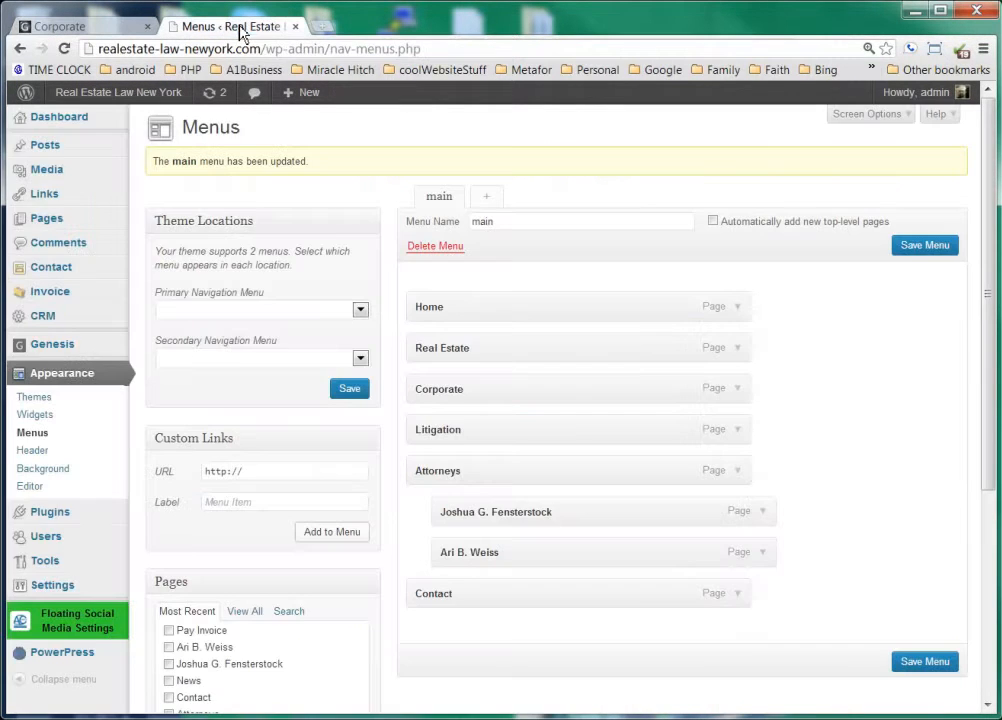
mouse_move(896, 350)
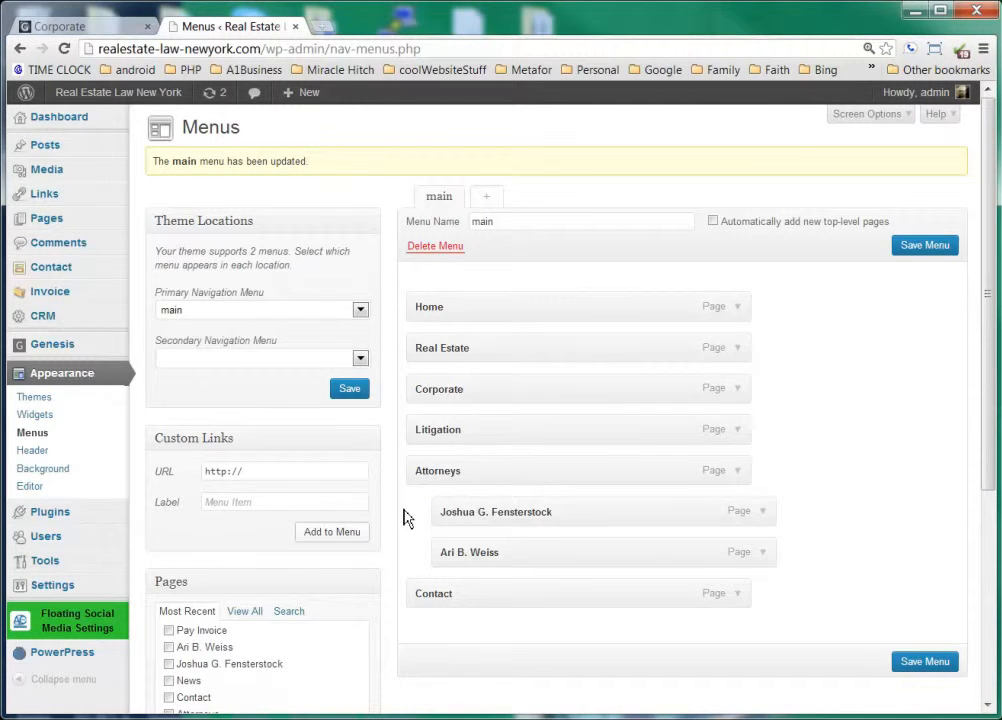
Scroll down the menu editor while a Chrome Help tab opens
scroll("down", 3)
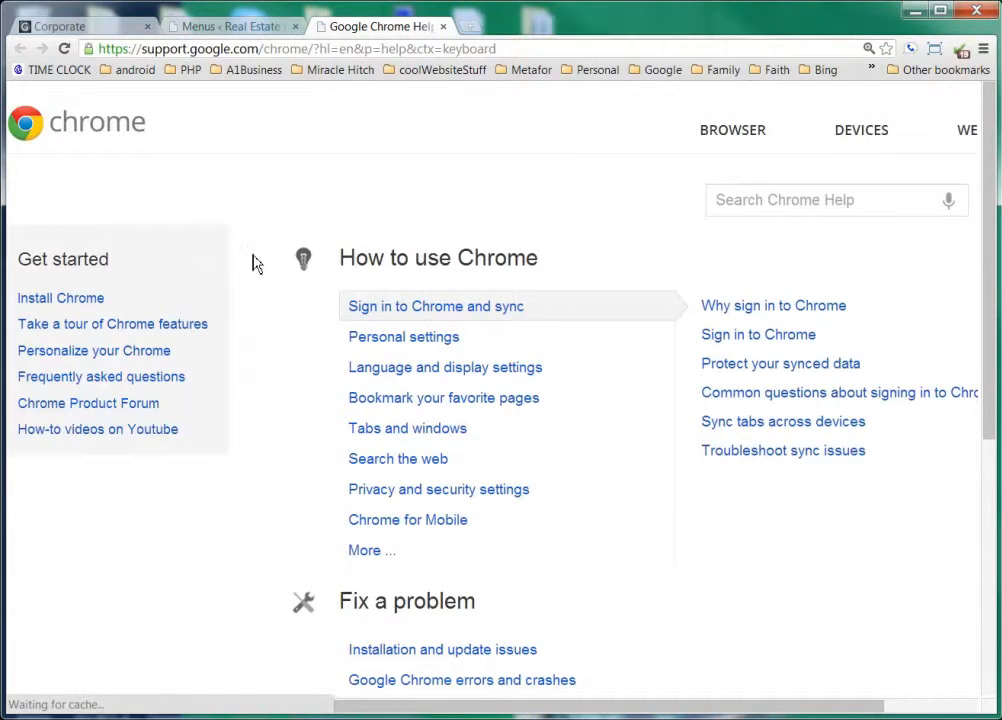
Add a custom link labelled Max pointing to aiwebsitepro.com to the main menu
left_click(230, 26)
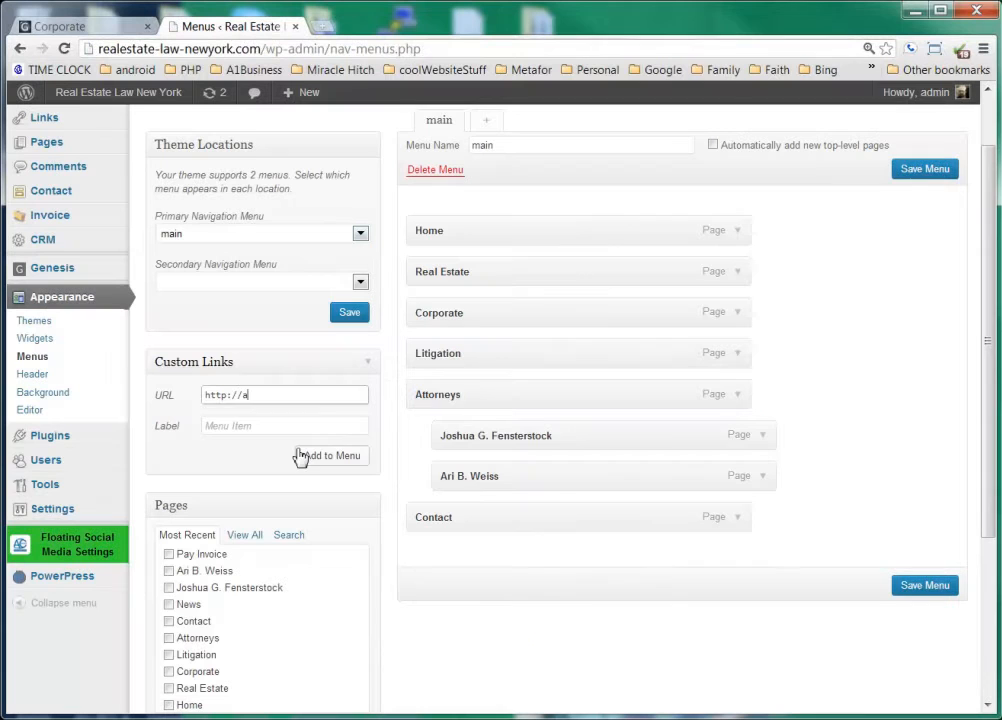
type("1websitepro.com")
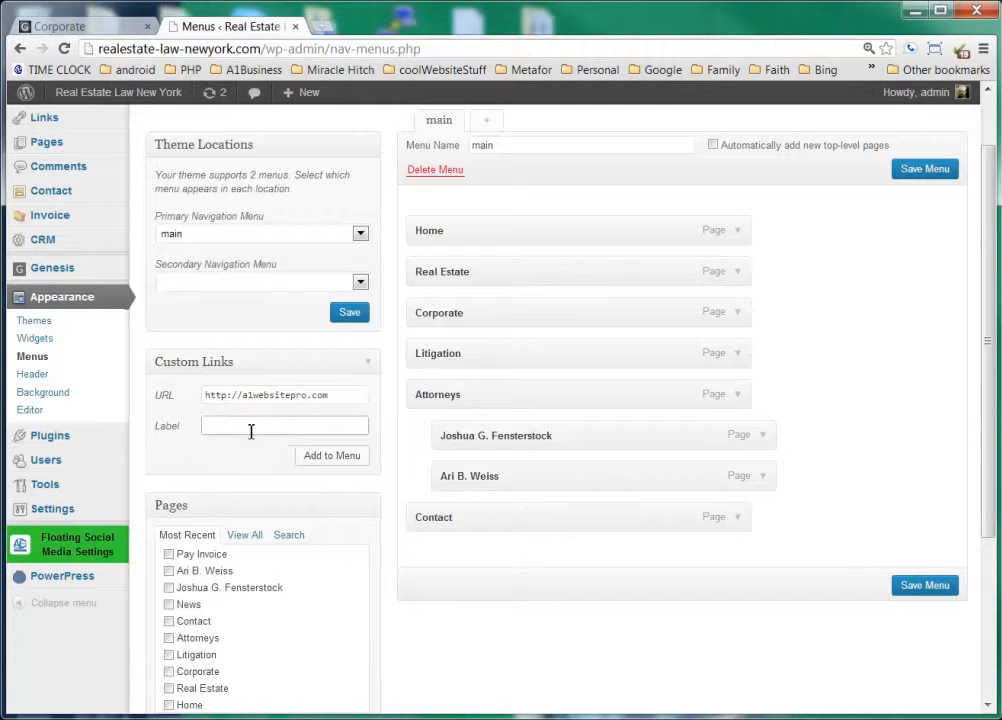
left_click(284, 424)
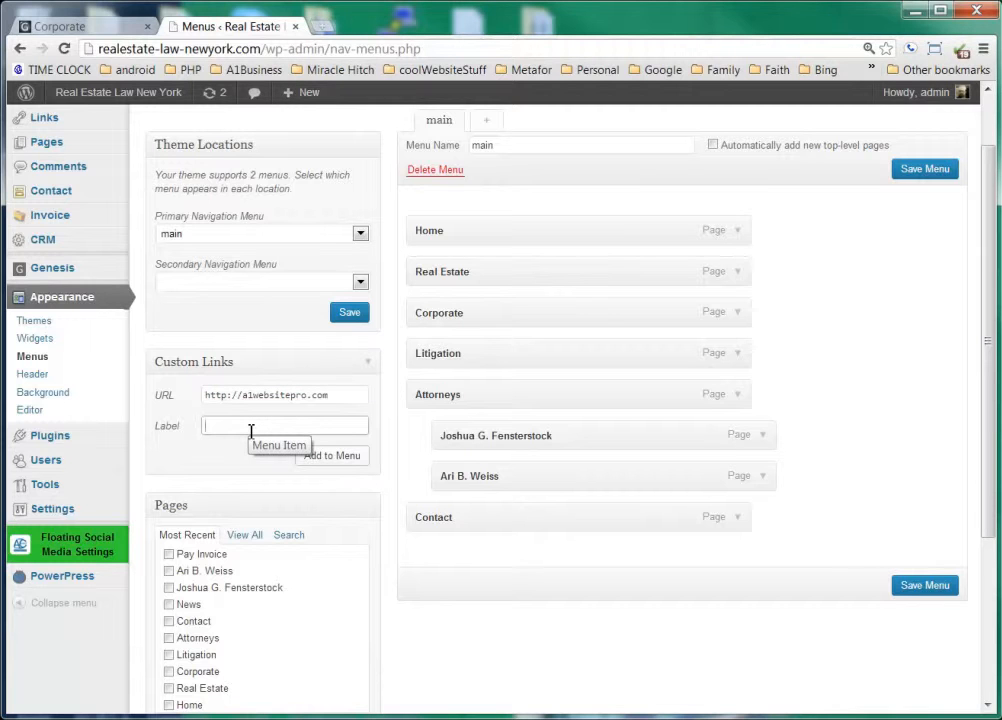
type("Max")
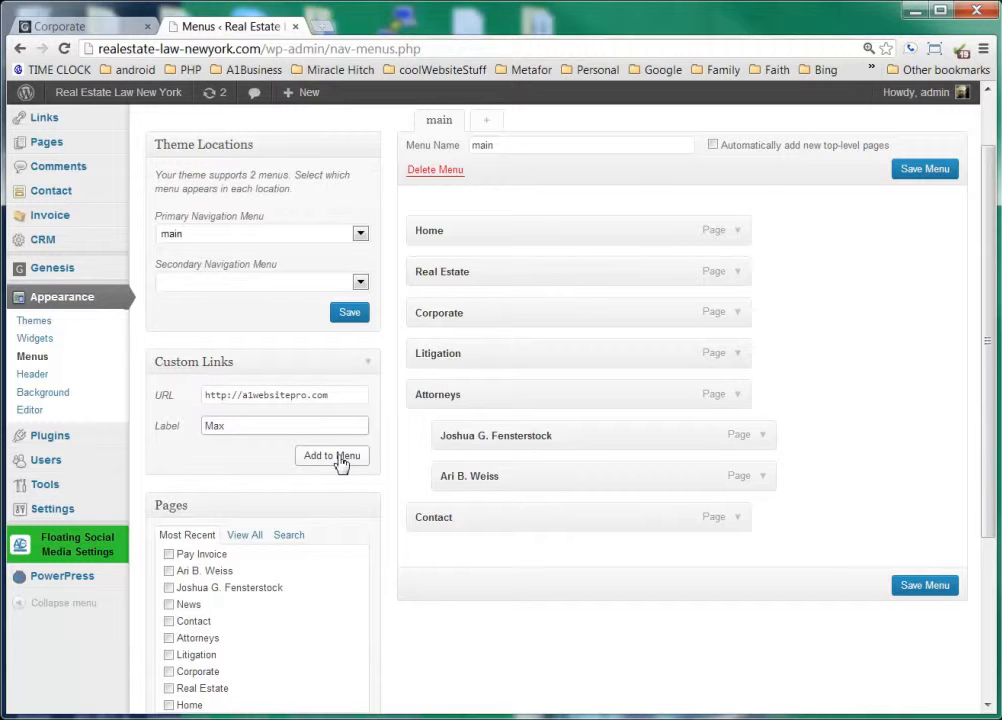
left_click(332, 456)
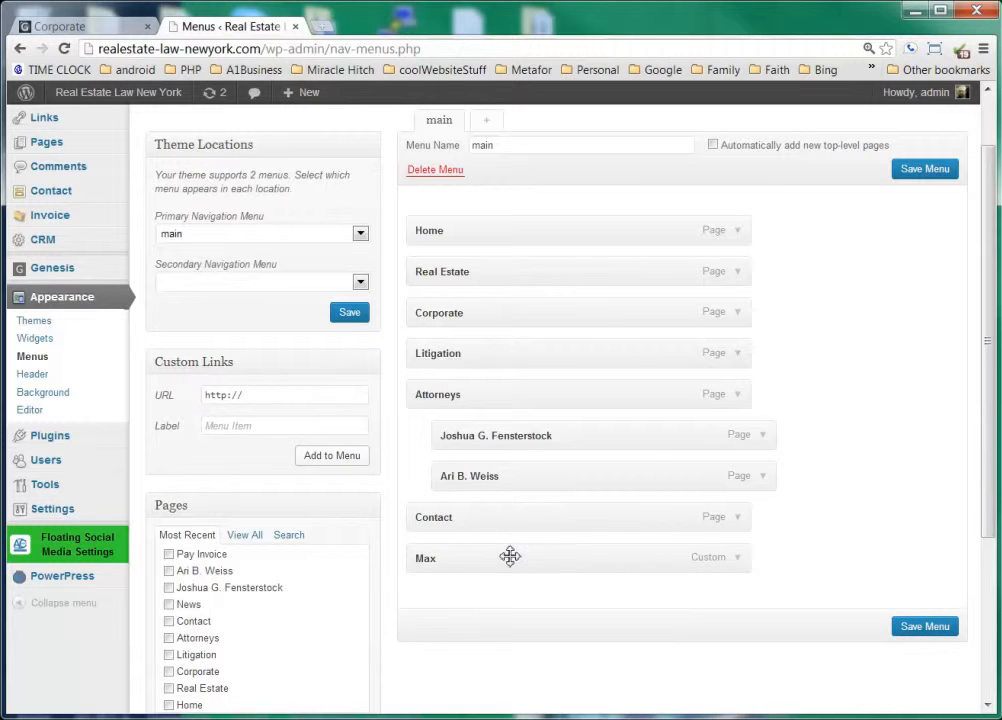
mouse_move(500, 564)
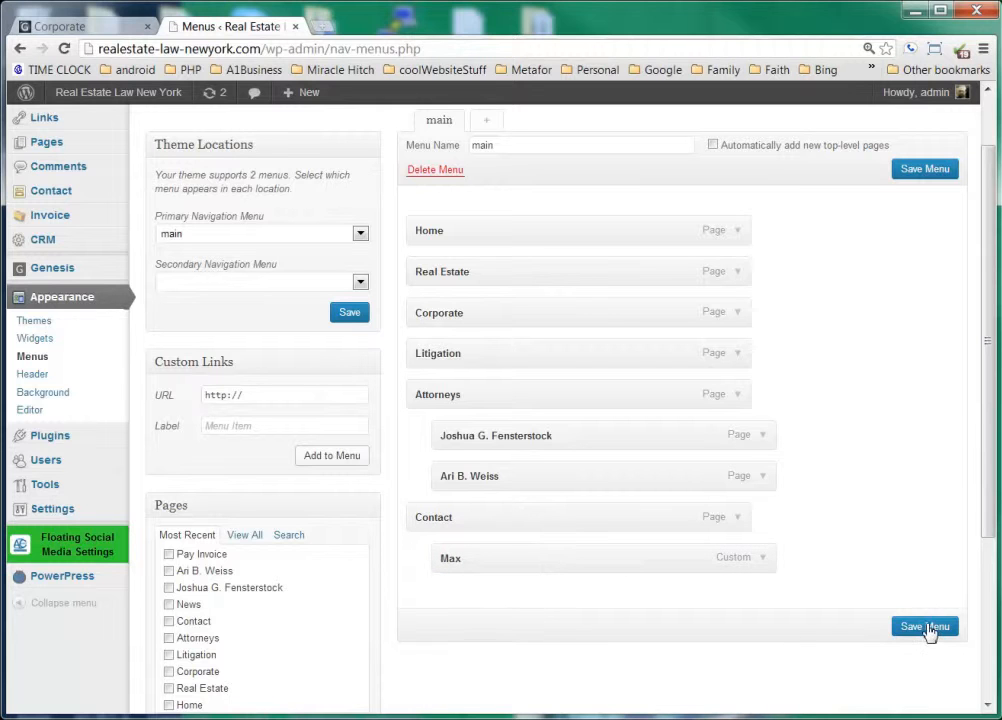
Save the main menu and check the Max link on the live site
left_click(924, 628)
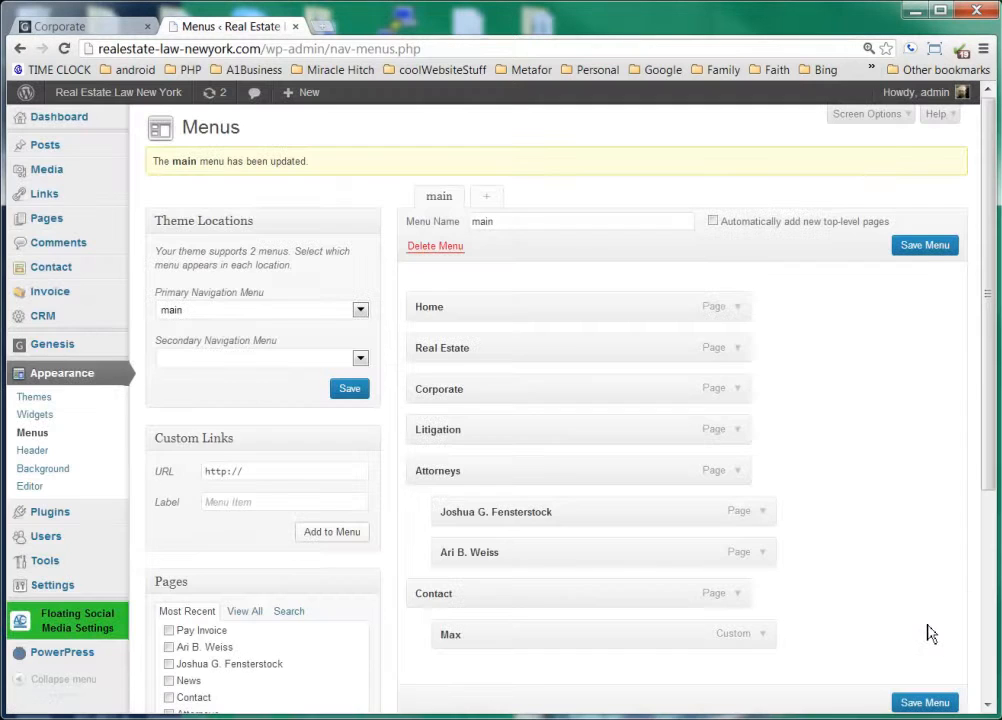
left_click(60, 26)
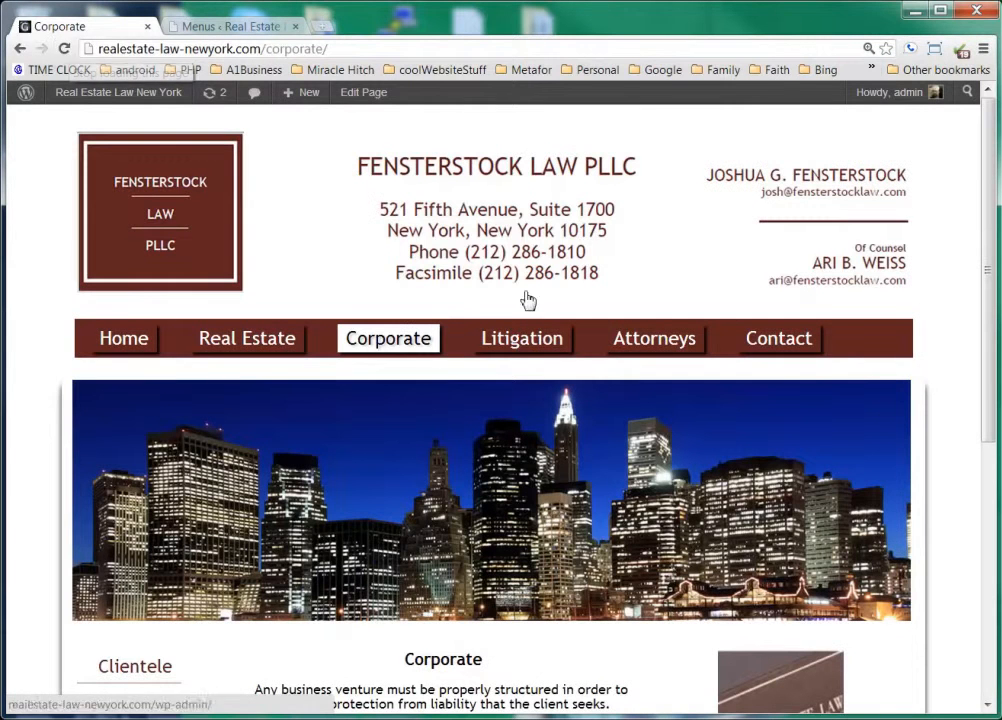
mouse_move(798, 376)
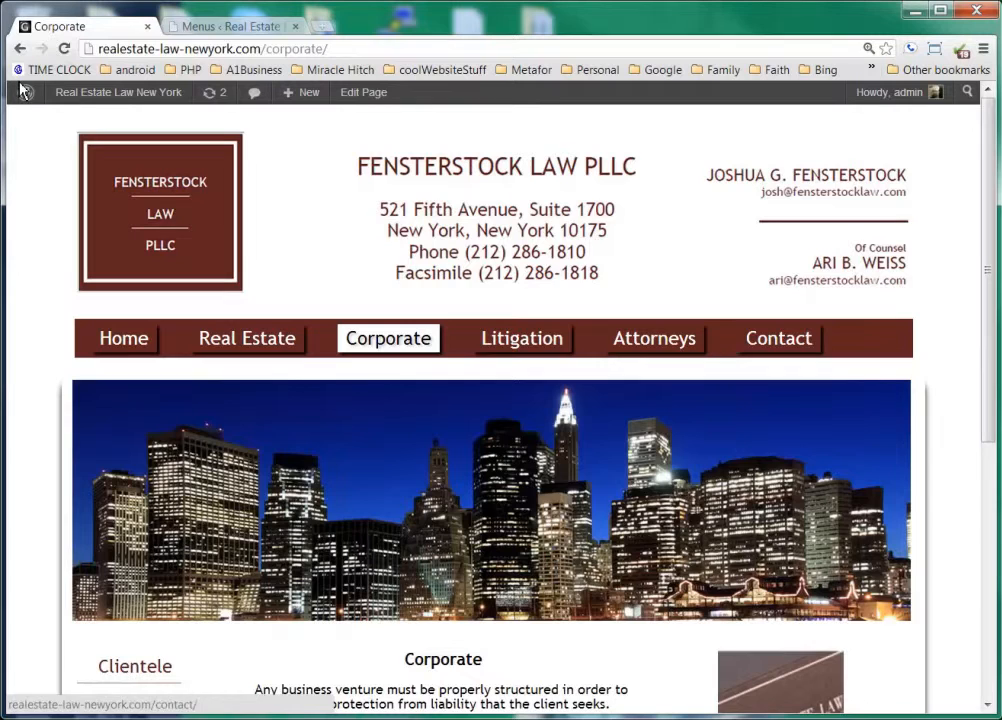
left_click(230, 26)
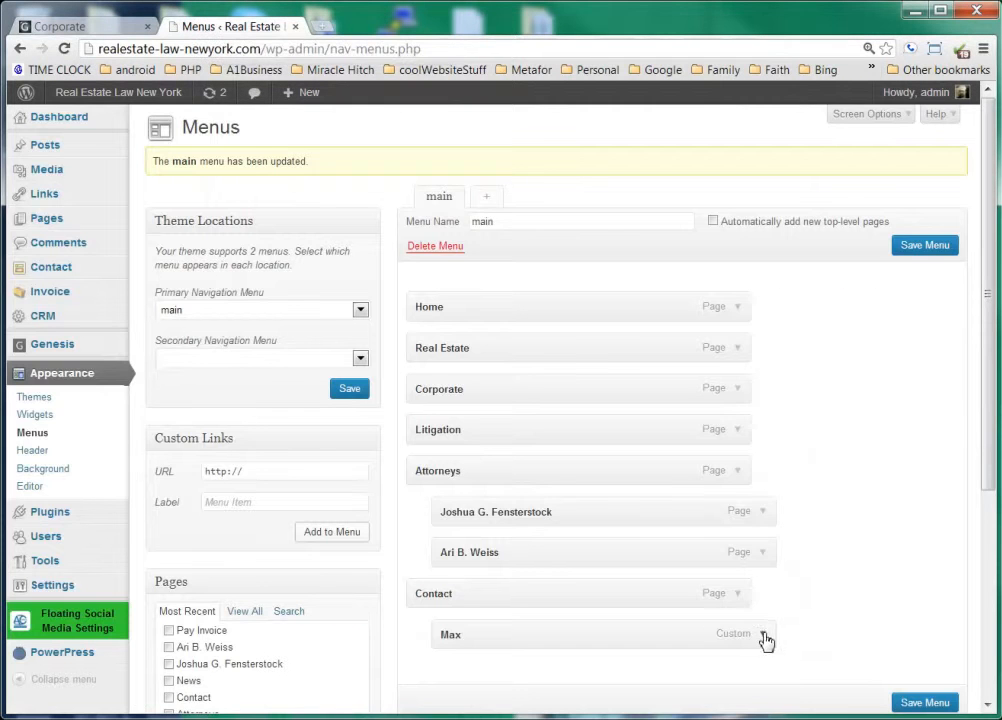
Remove the Max custom link from the main menu and save the menu
left_click(760, 632)
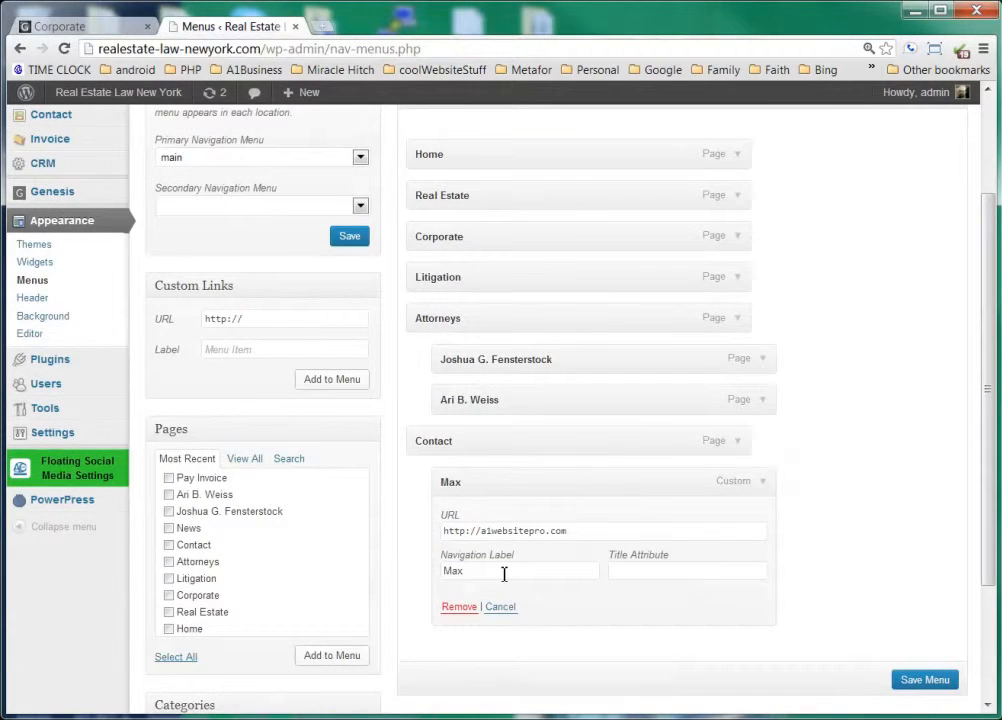
double_click(452, 572)
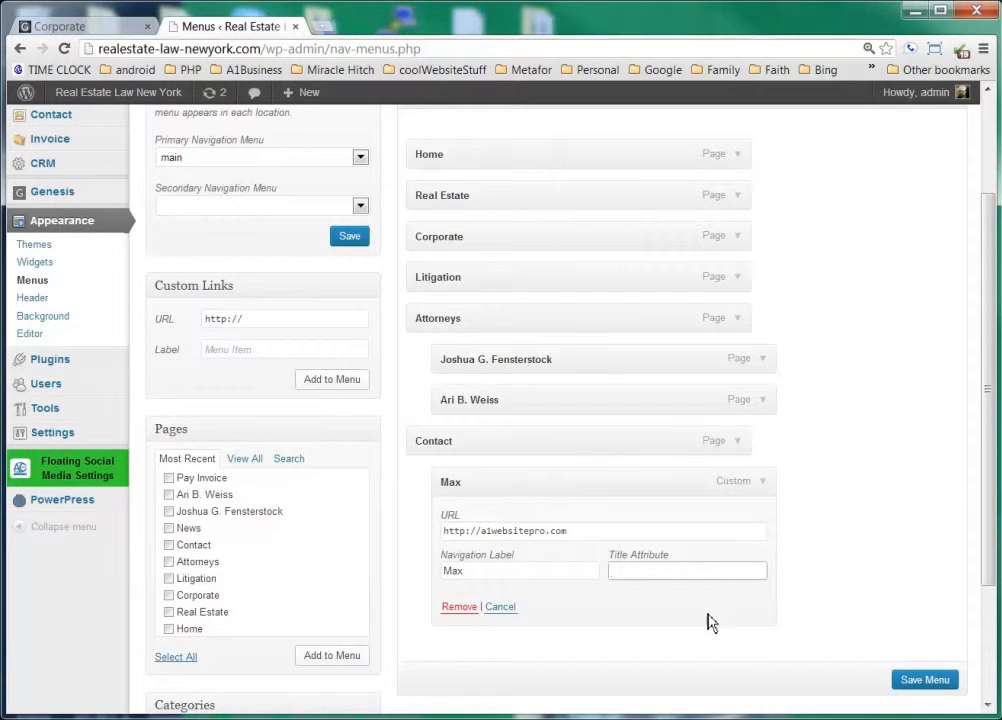
mouse_move(500, 612)
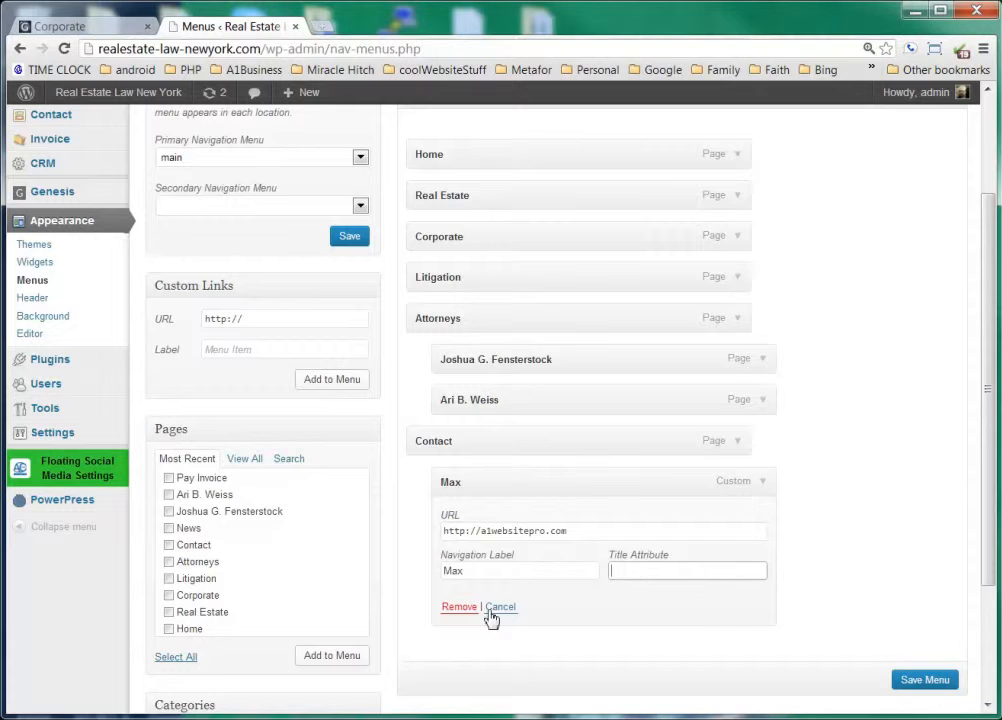
left_click(458, 606)
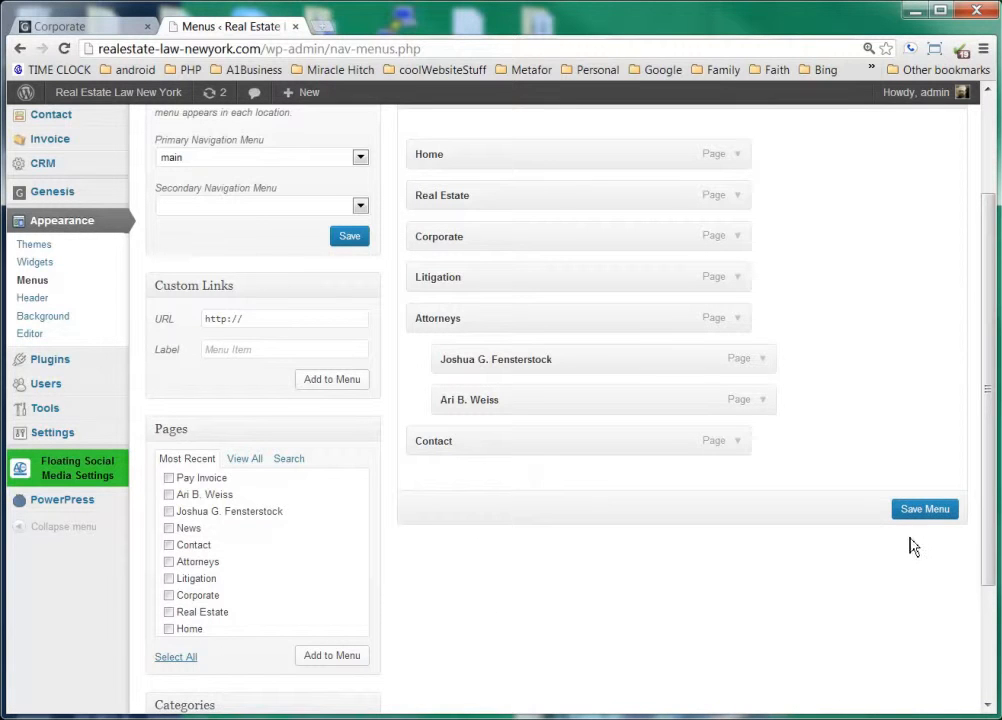
left_click(920, 510)
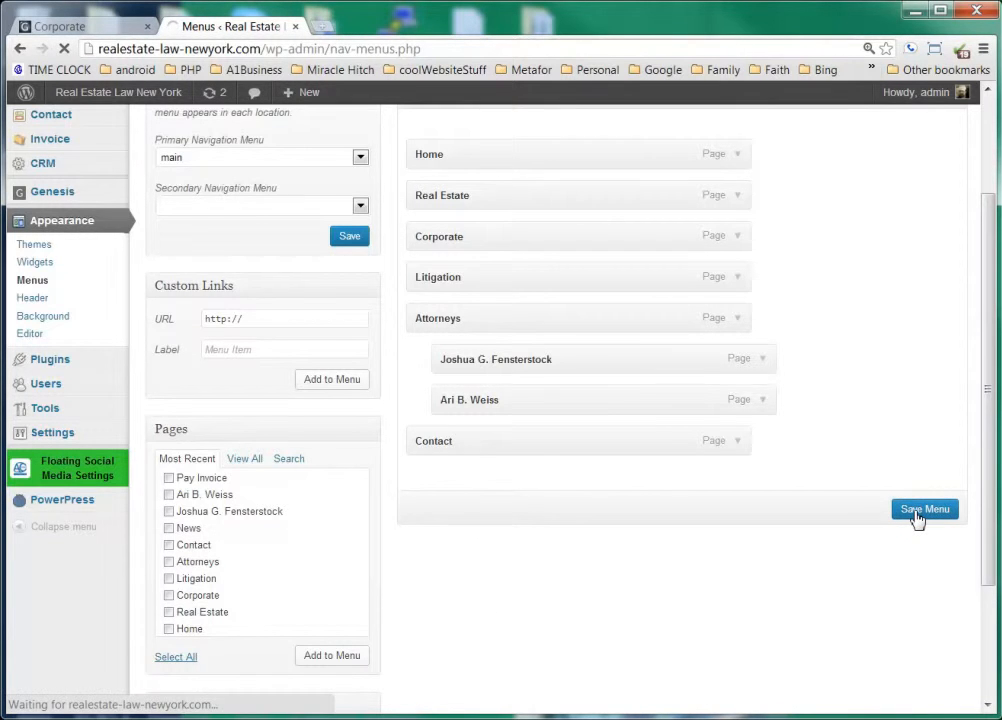
left_click(924, 508)
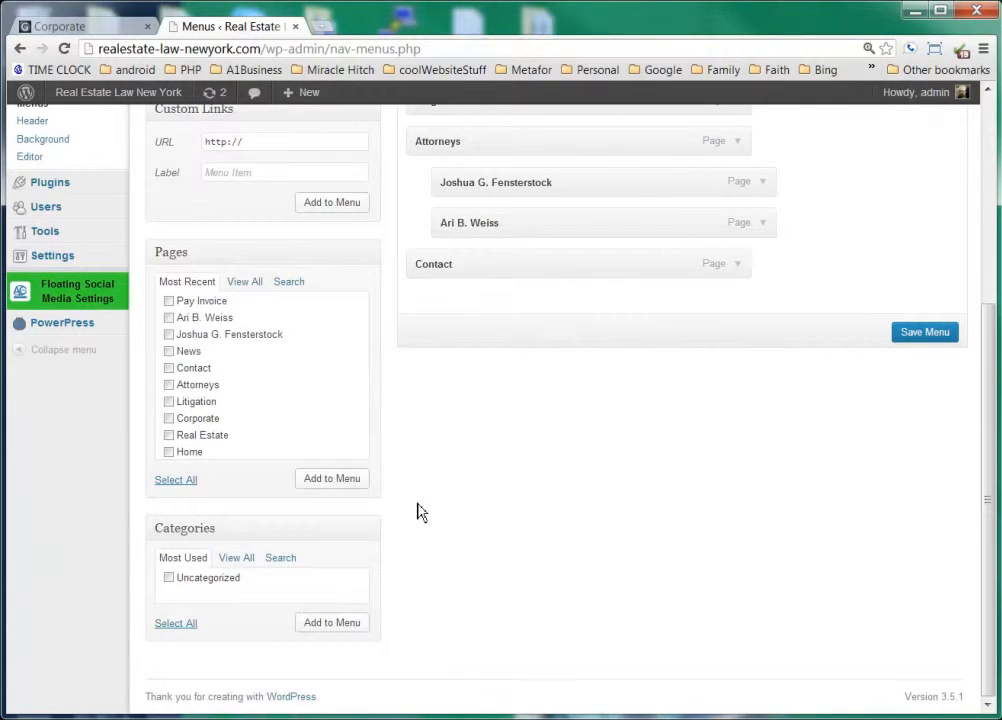
Add the Uncategorized category from the Categories box to the main menu
scroll("up", 3)
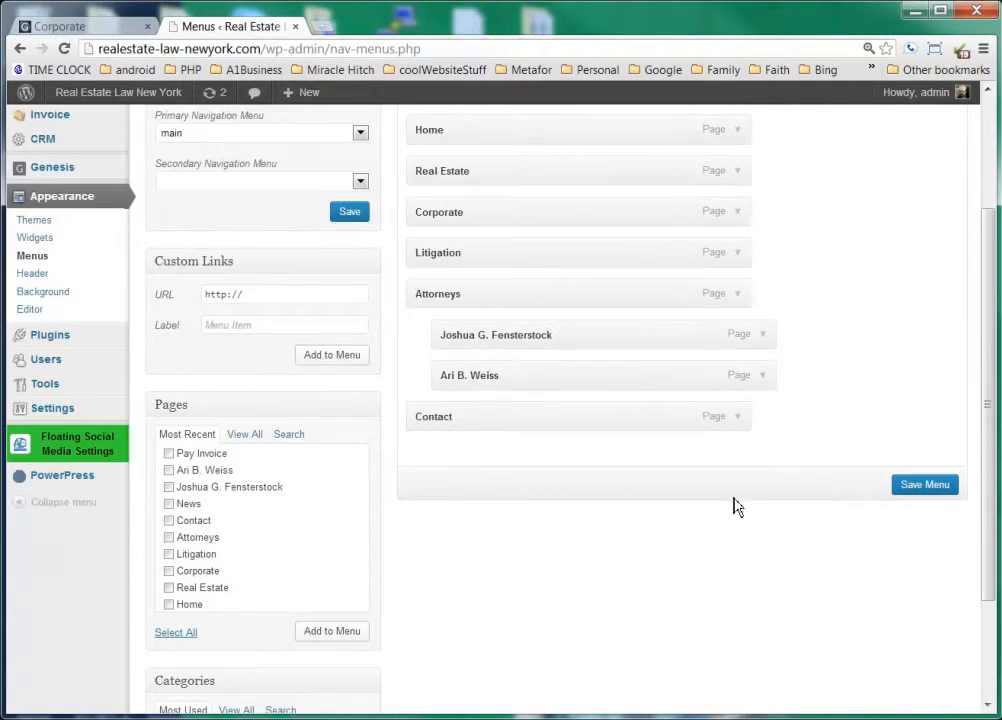
scroll("down", 3)
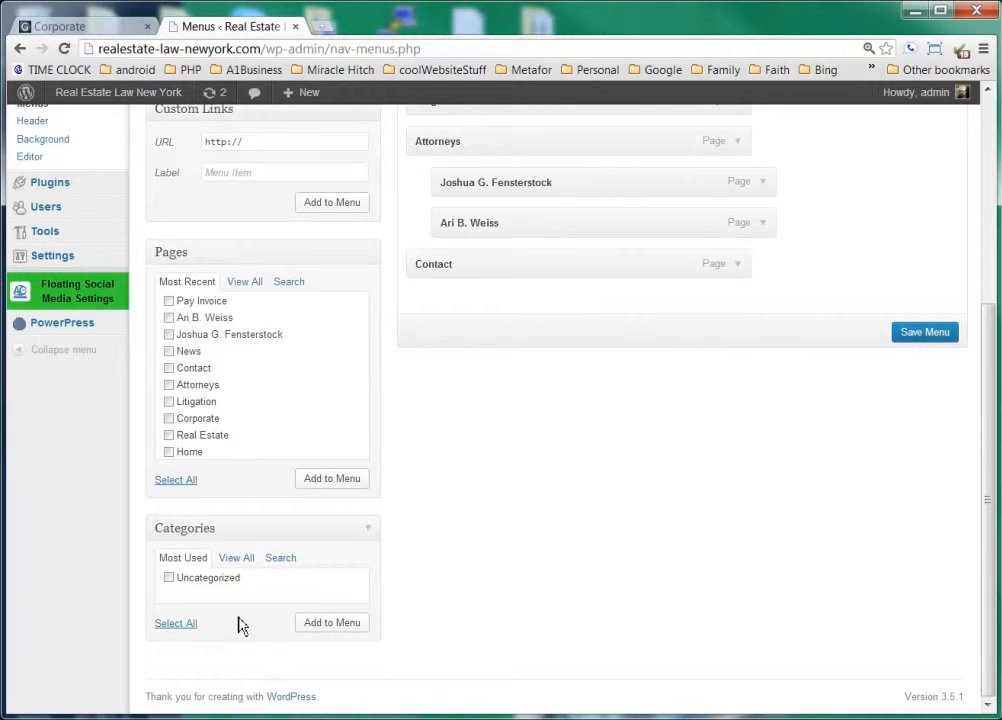
left_click(168, 578)
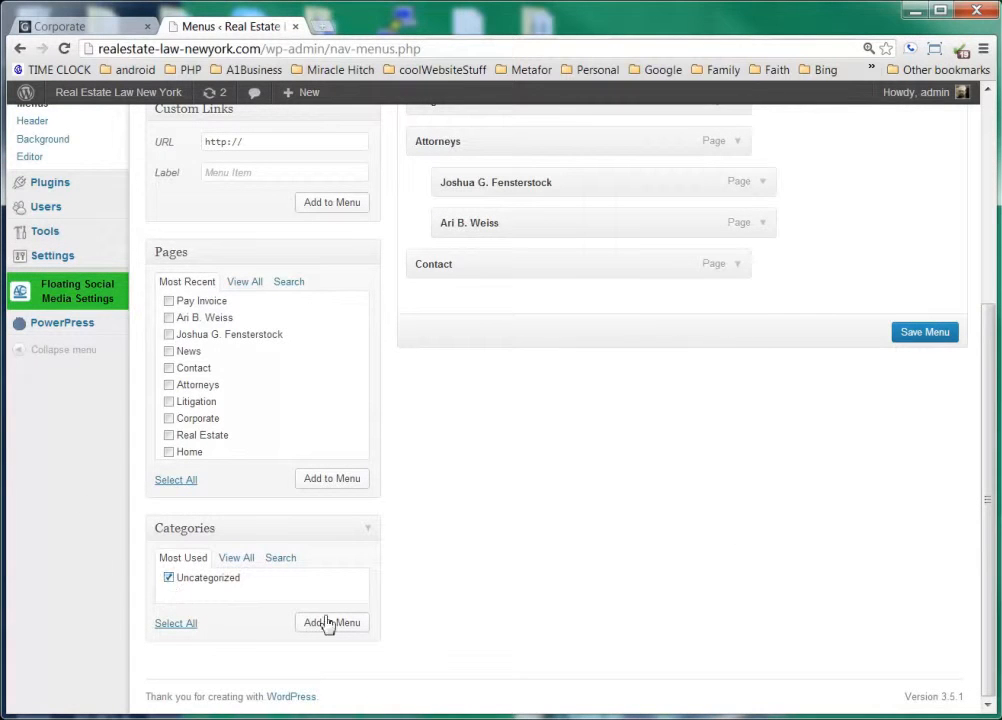
left_click(332, 622)
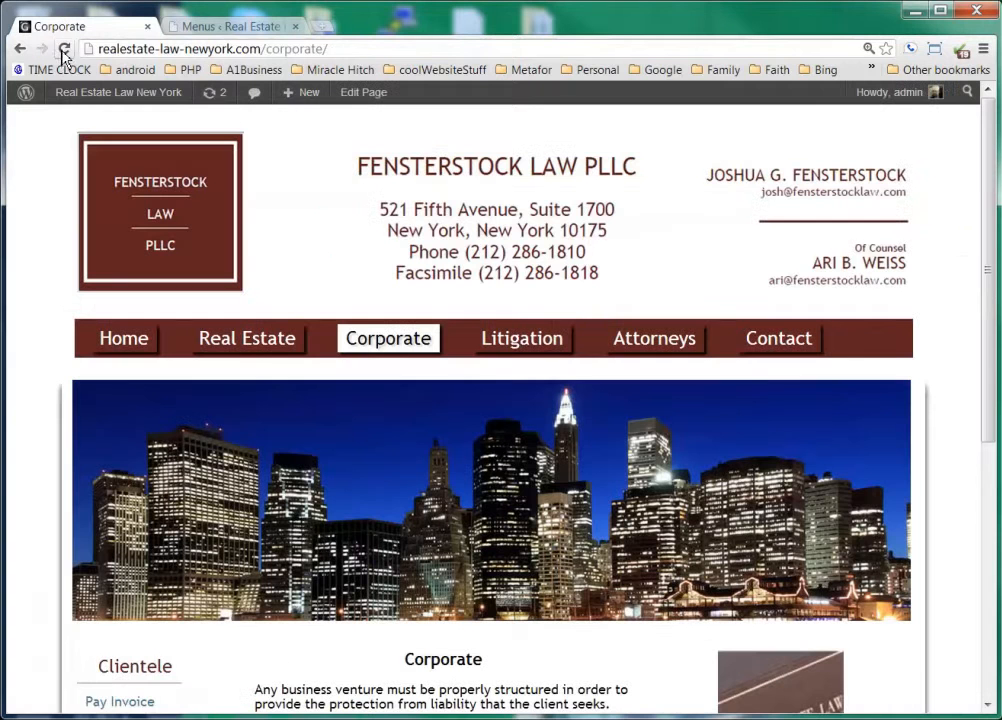
Reload the live site, open Uncategorized from the Litigation dropdown and scroll its archive page
left_click(64, 48)
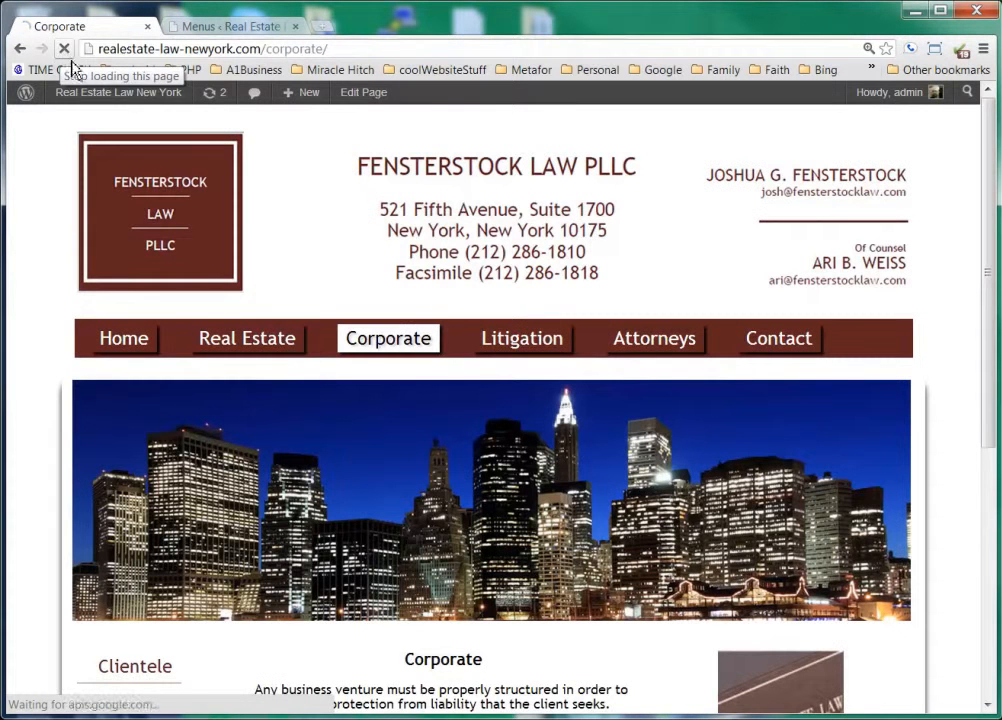
mouse_move(536, 370)
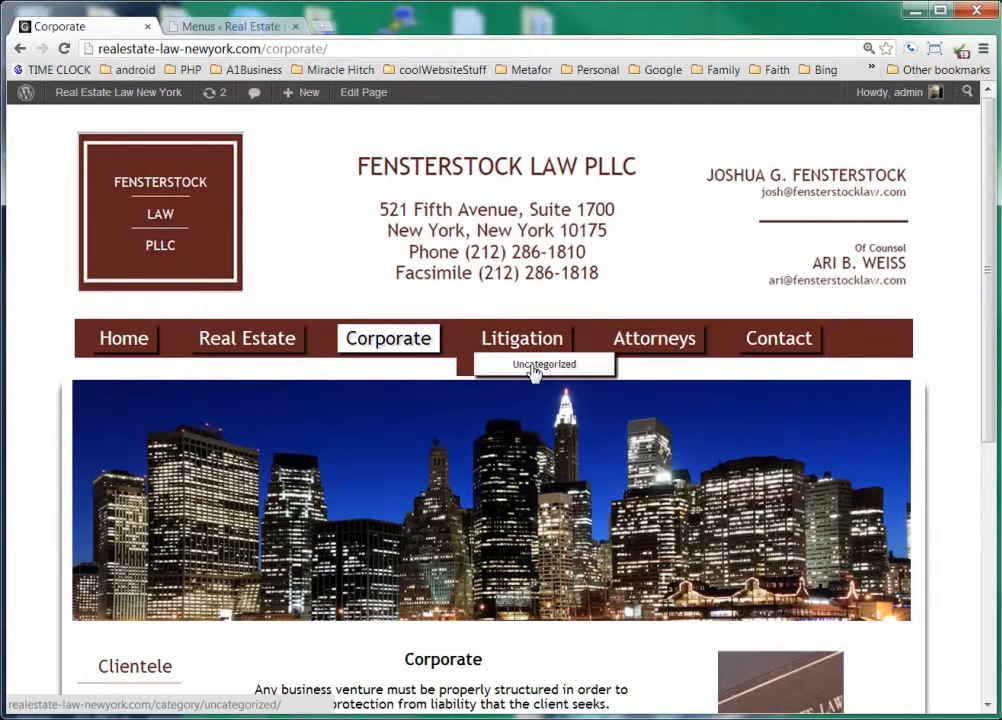
mouse_move(540, 368)
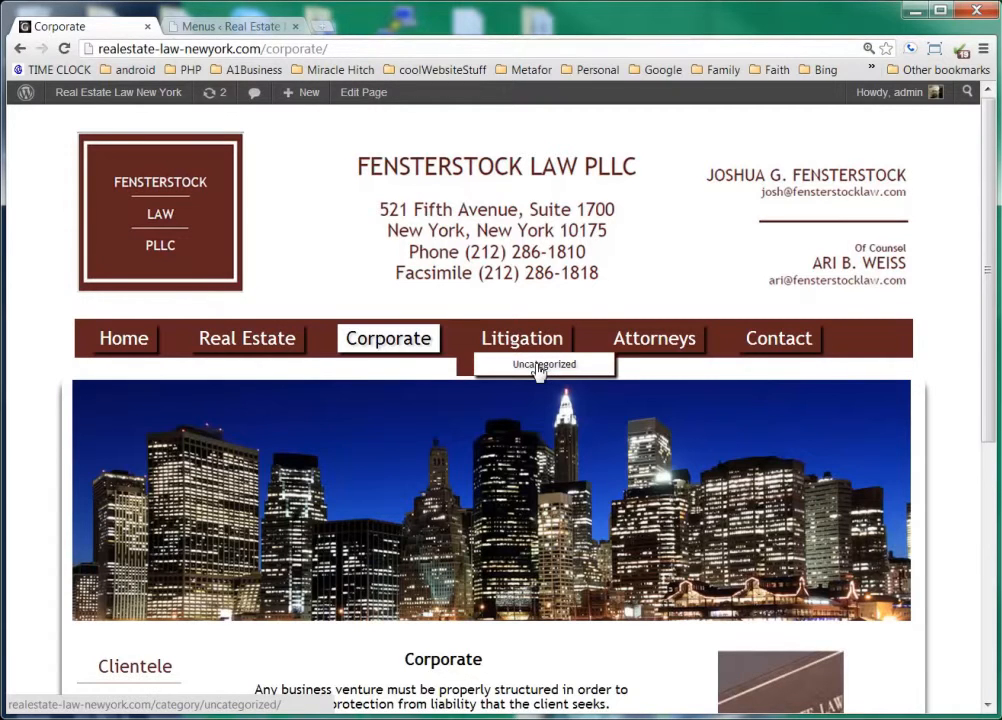
left_click(542, 364)
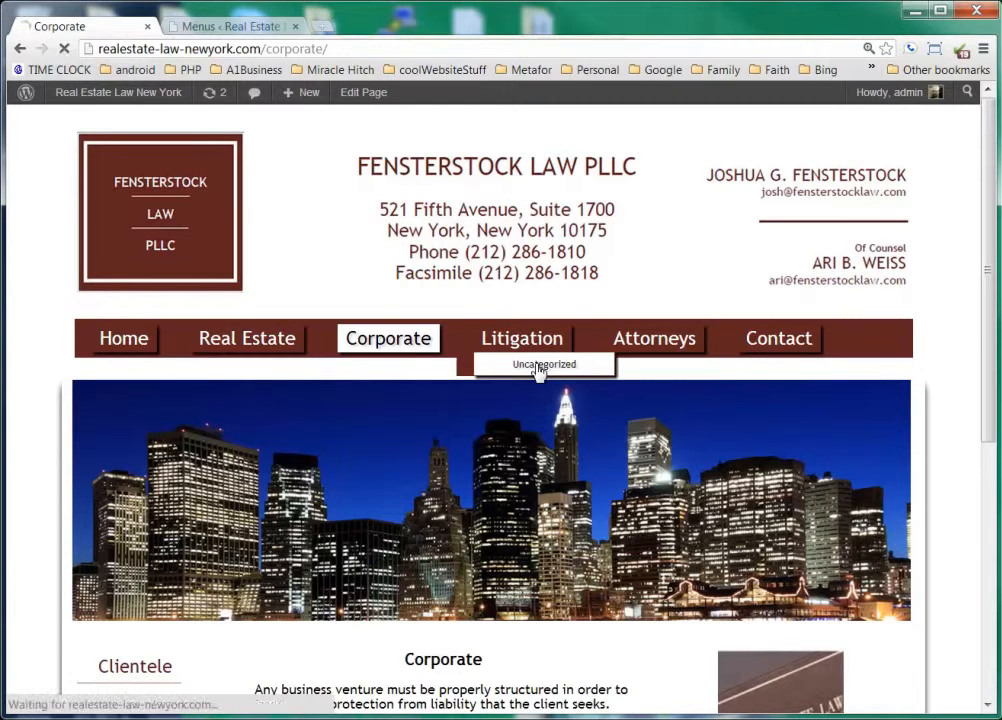
left_click(544, 364)
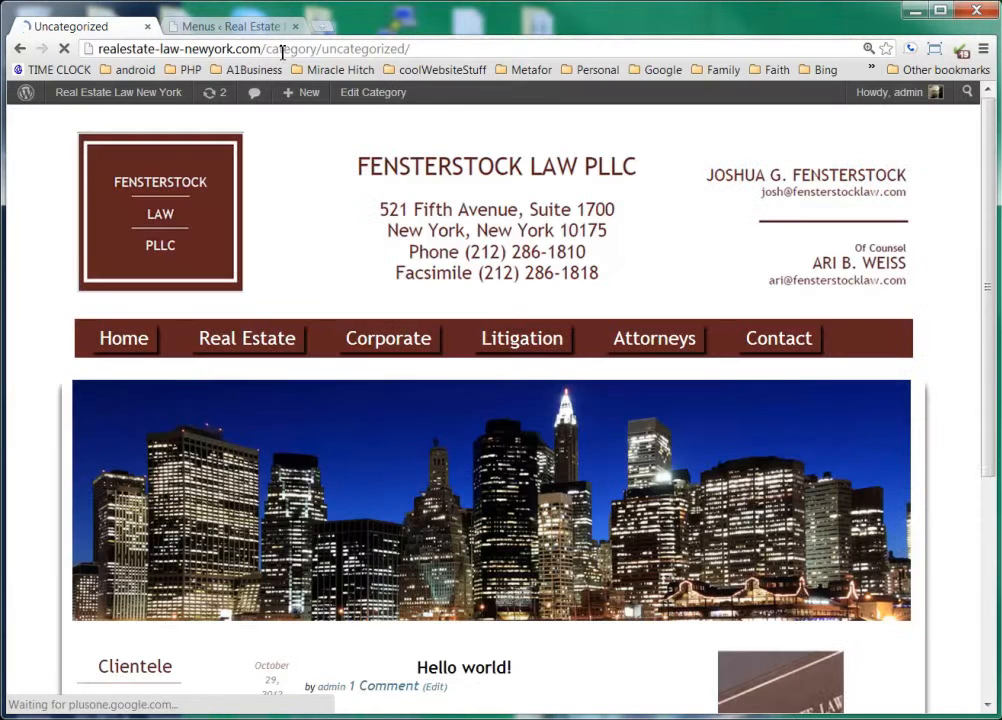
scroll("down", 3)
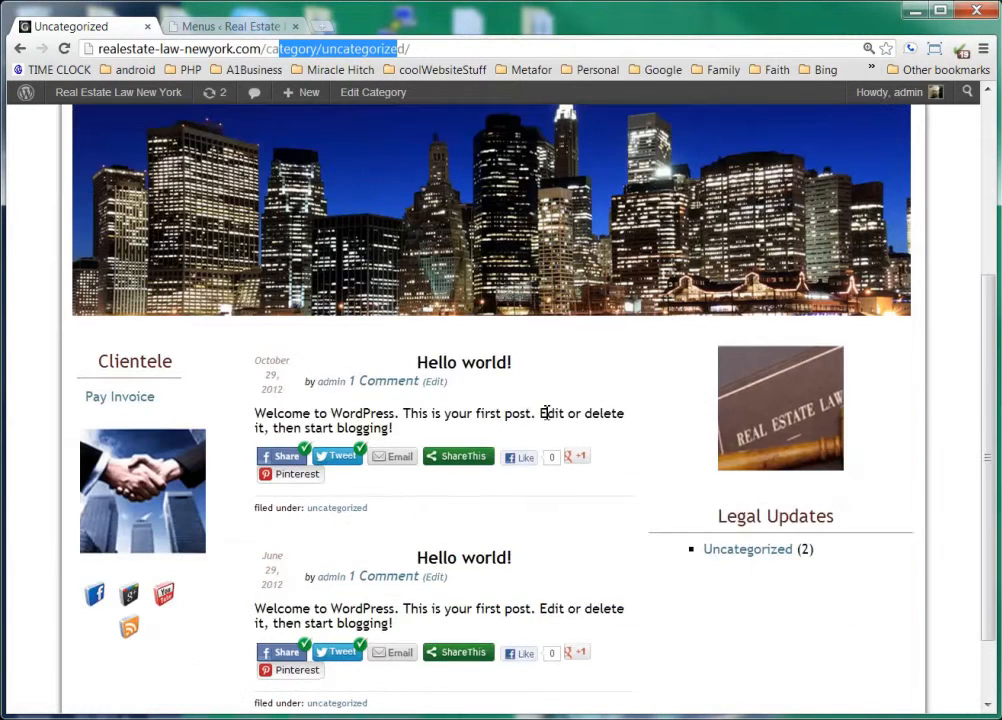
scroll("down", 3)
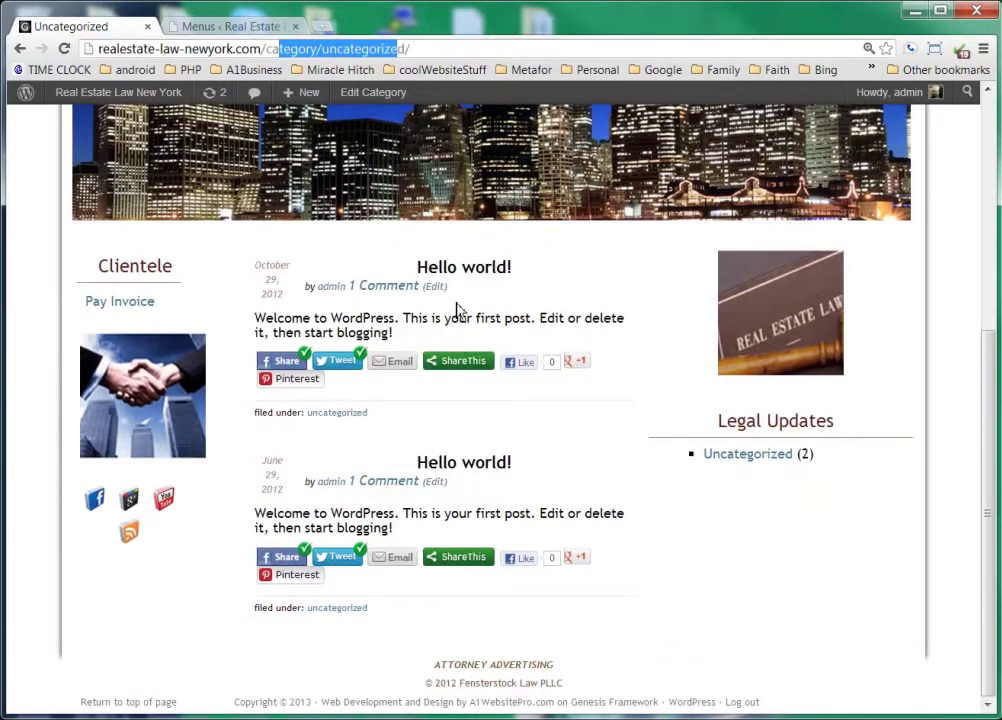
scroll("up", 3)
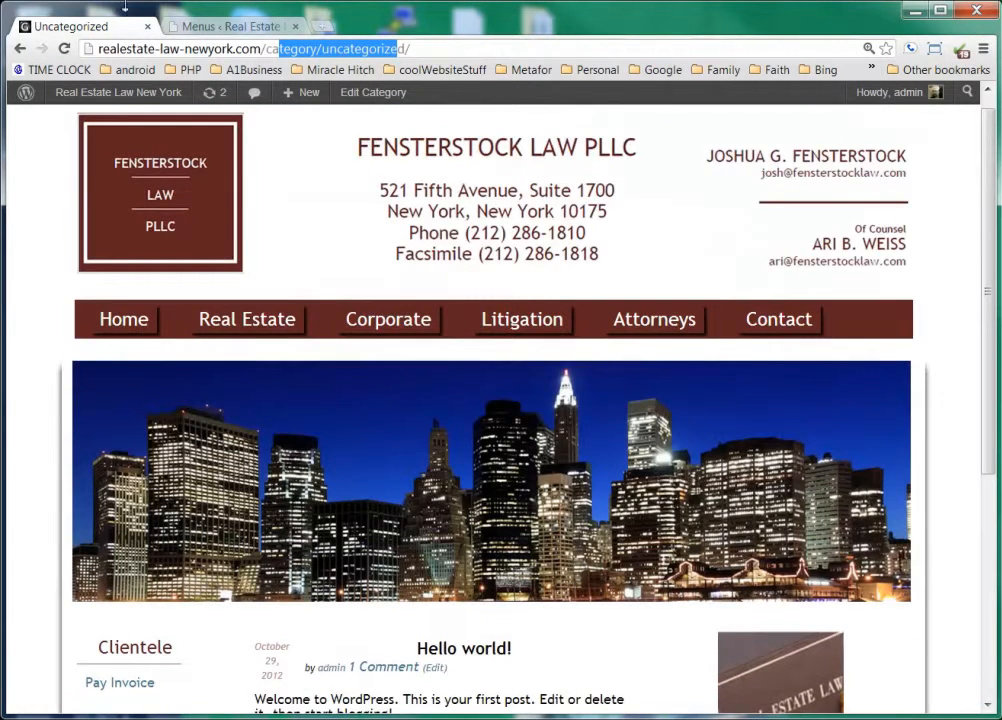
Remove the Uncategorized item nested under Litigation from the main menu
left_click(230, 24)
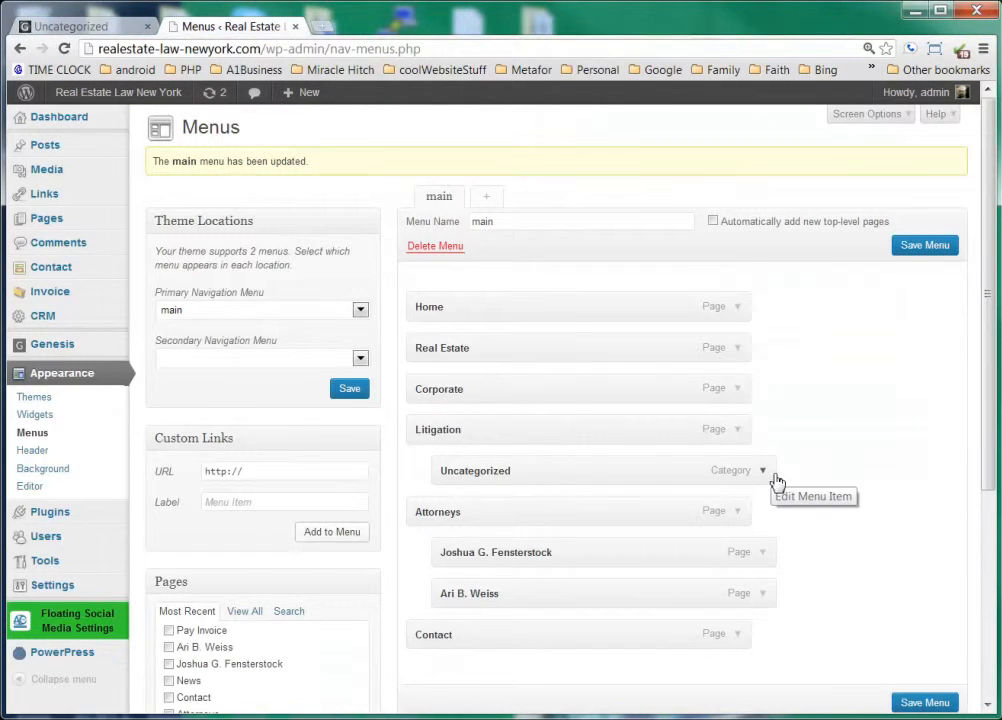
left_click(762, 470)
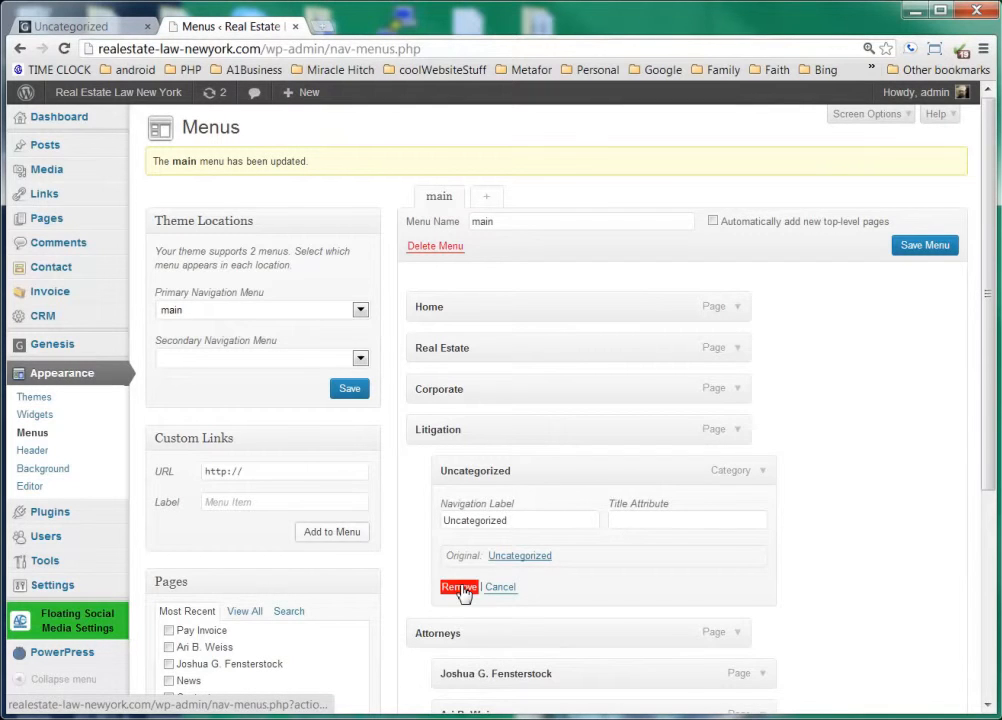
left_click(464, 588)
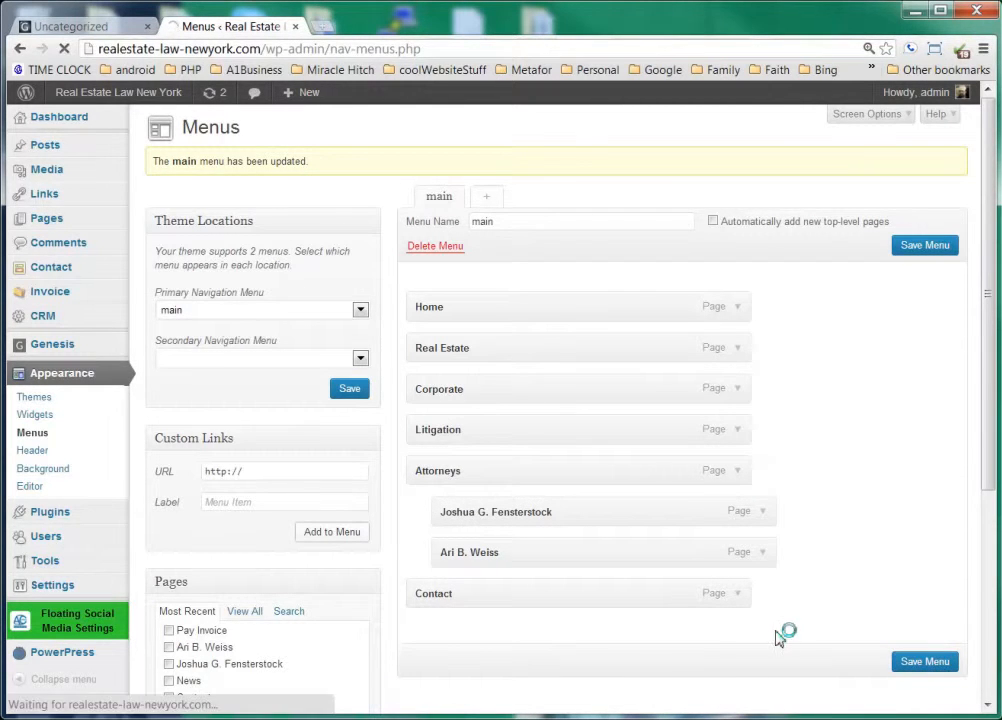
mouse_move(660, 608)
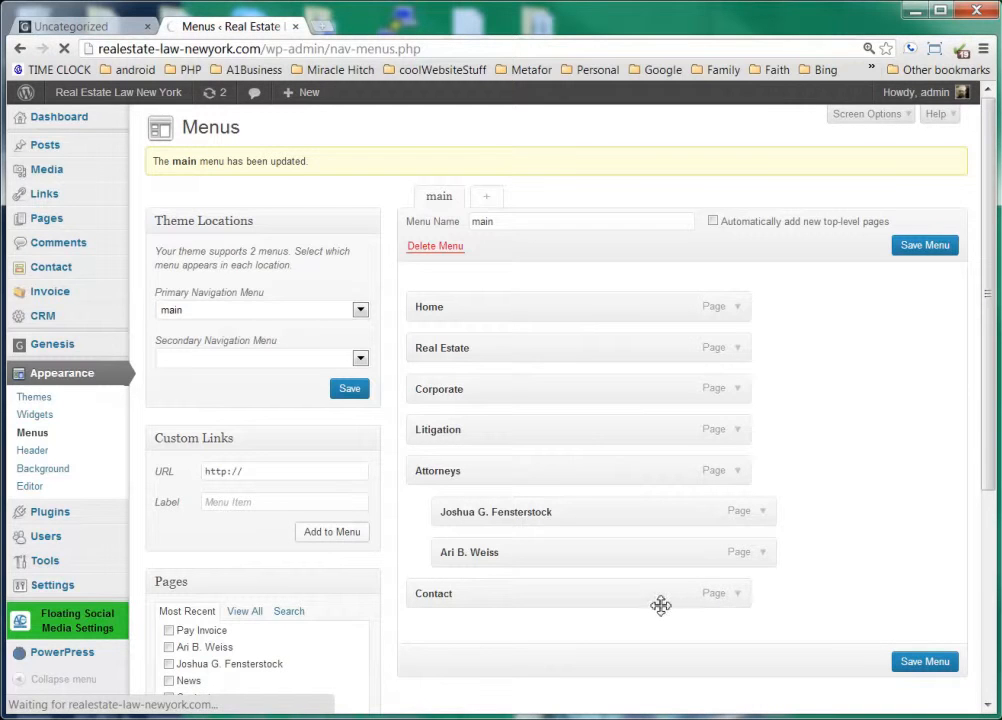
scroll("down", 3)
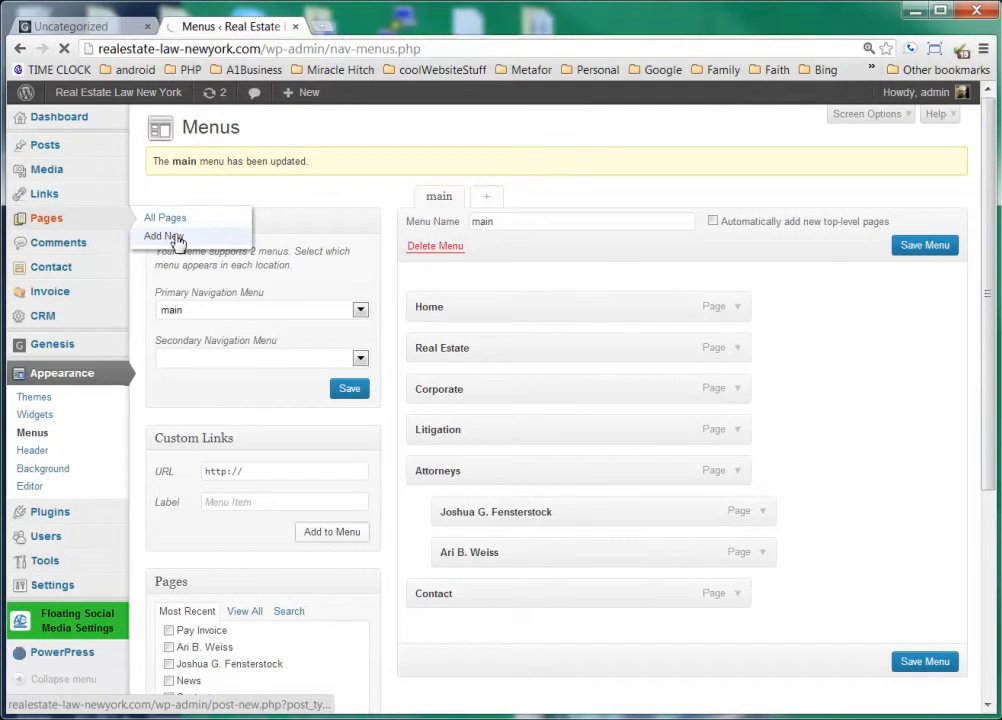
Publish a new page with title and body both reading 'test'
left_click(160, 236)
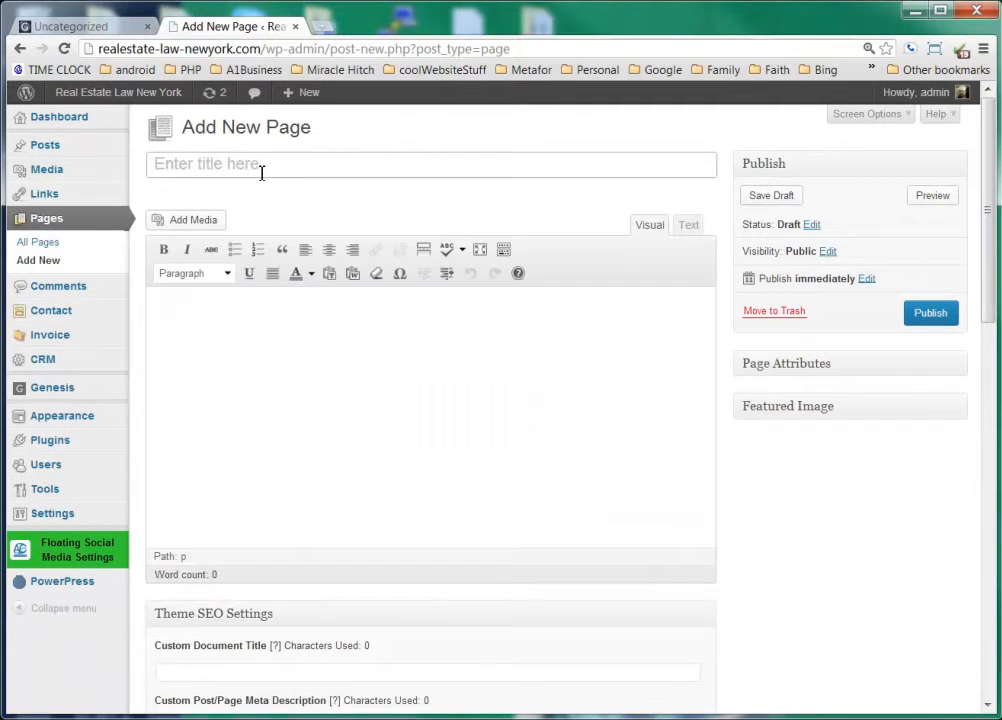
type("test")
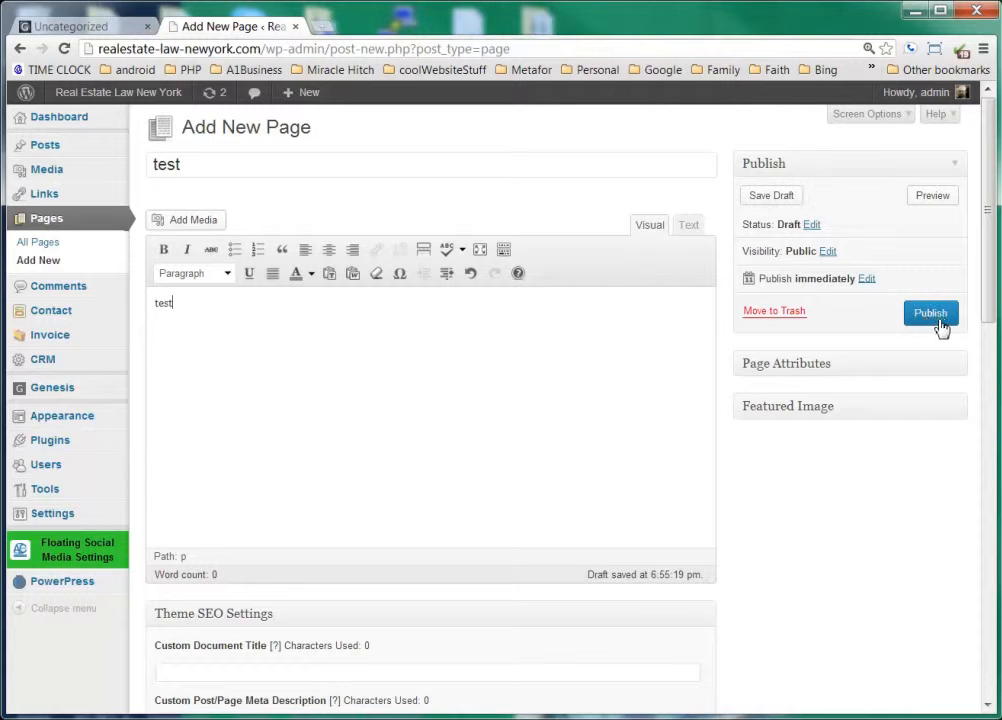
left_click(930, 312)
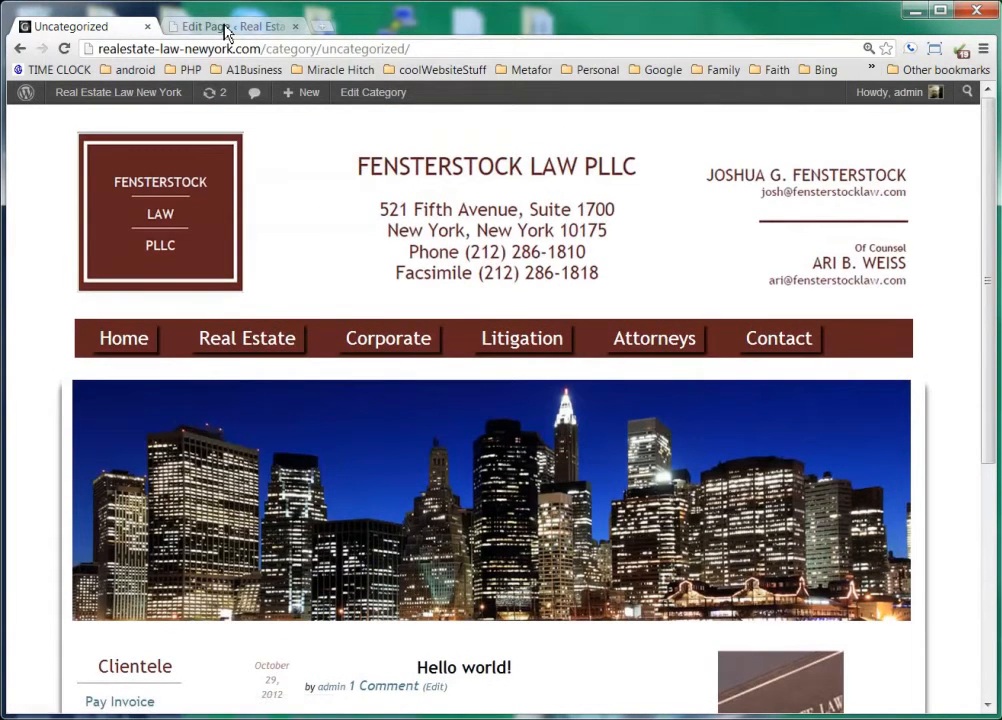
Return to the Appearance > Menus editor, where the test page is now available to add
left_click(230, 24)
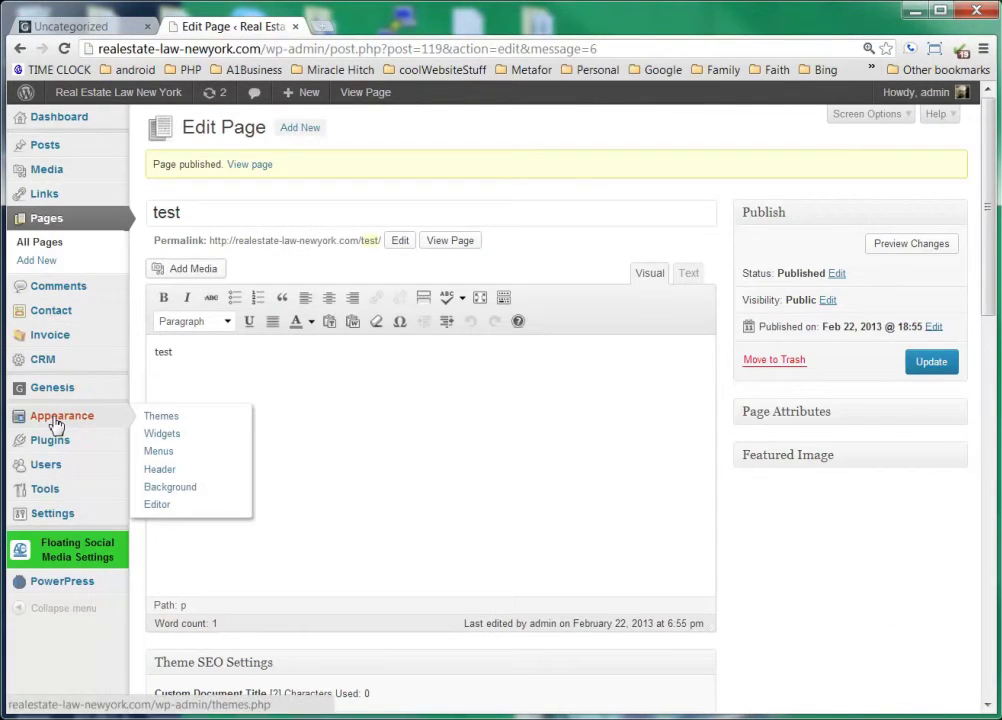
left_click(160, 416)
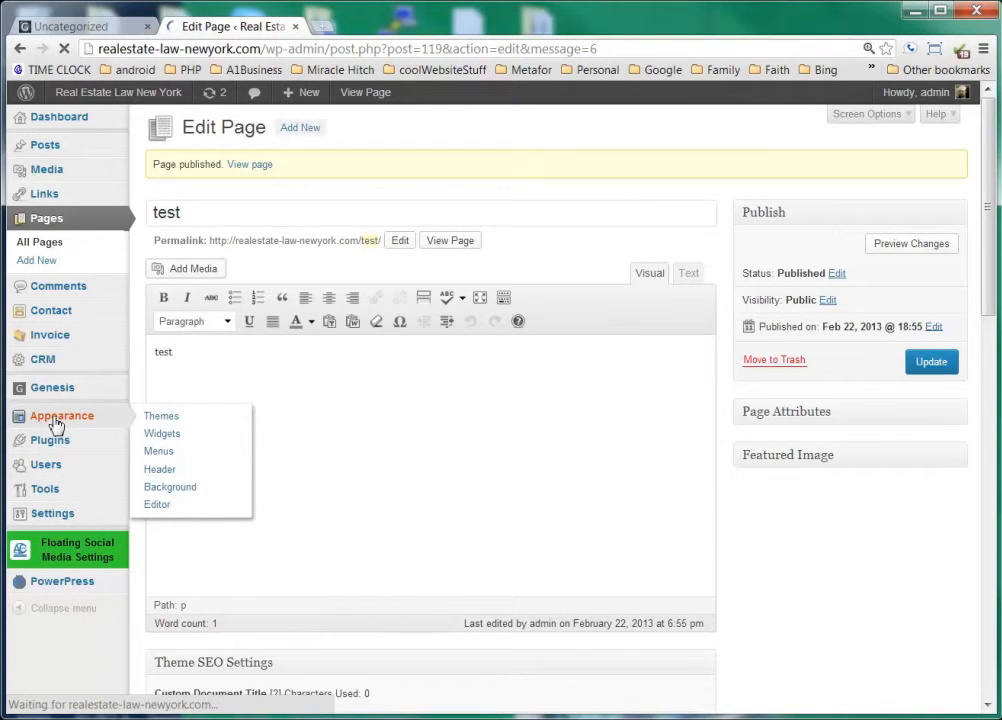
left_click(160, 416)
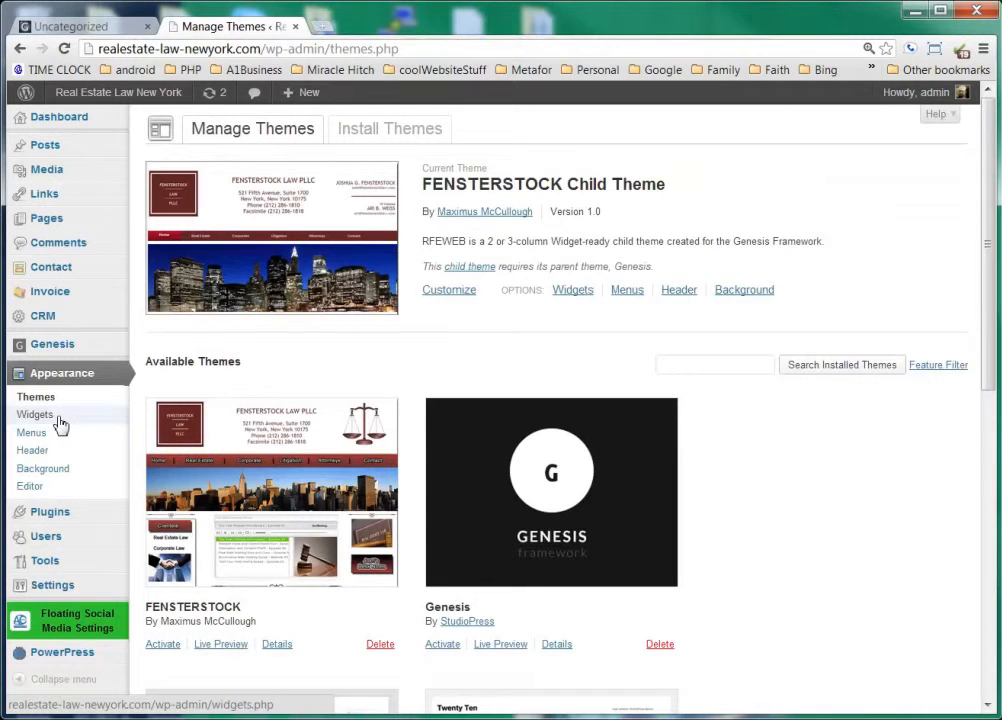
left_click(32, 432)
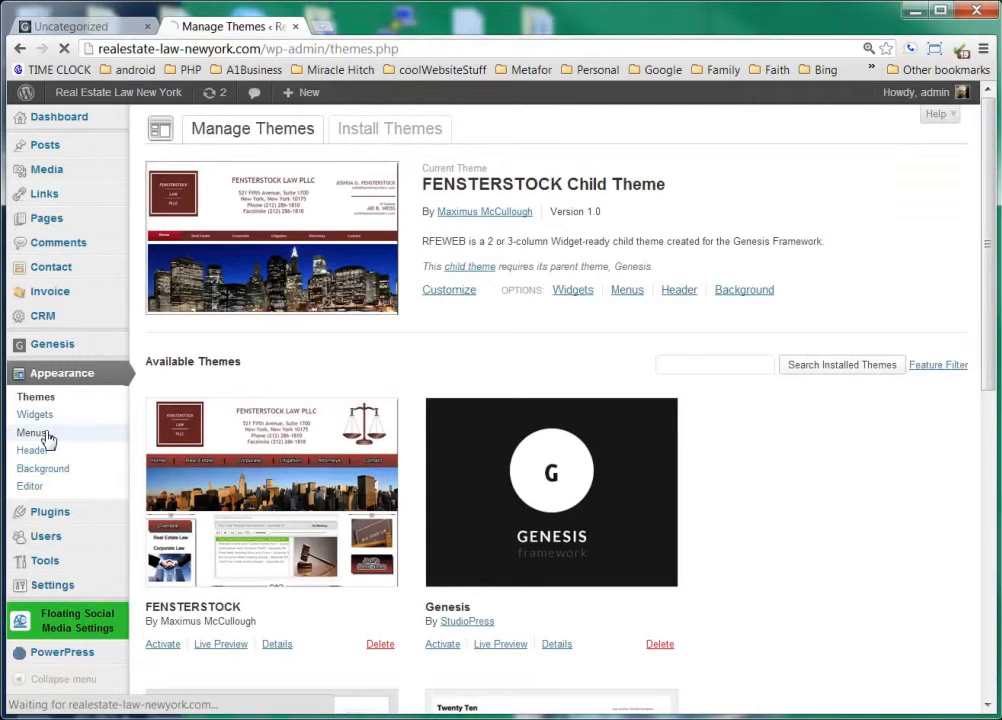
left_click(32, 432)
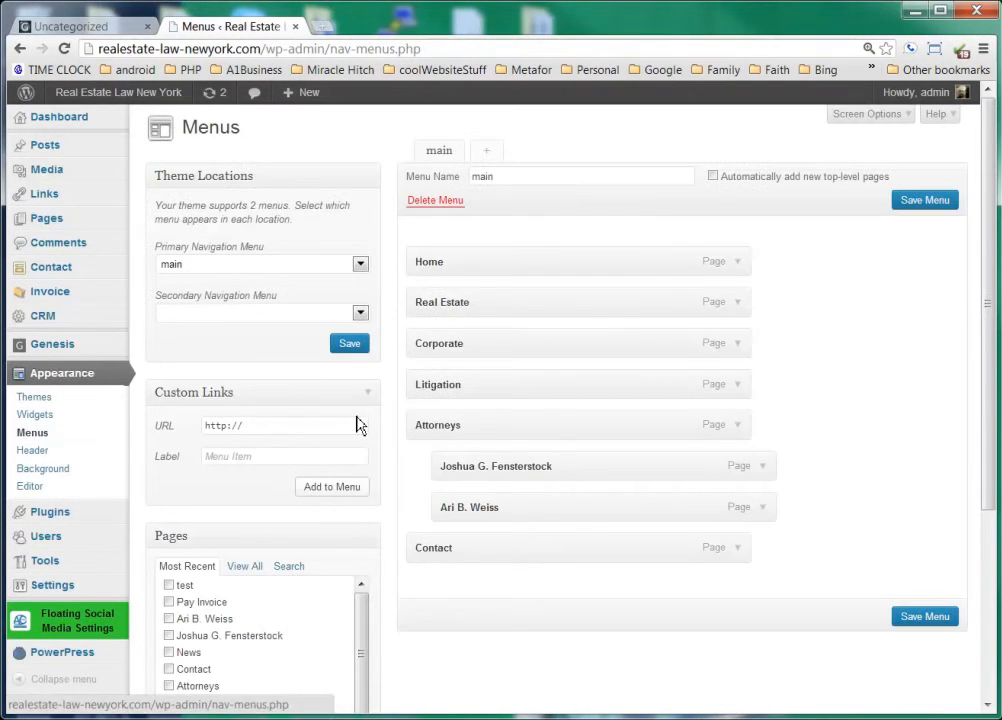
Add the test page under Contact in the main menu, save, and check the live site
scroll("down", 3)
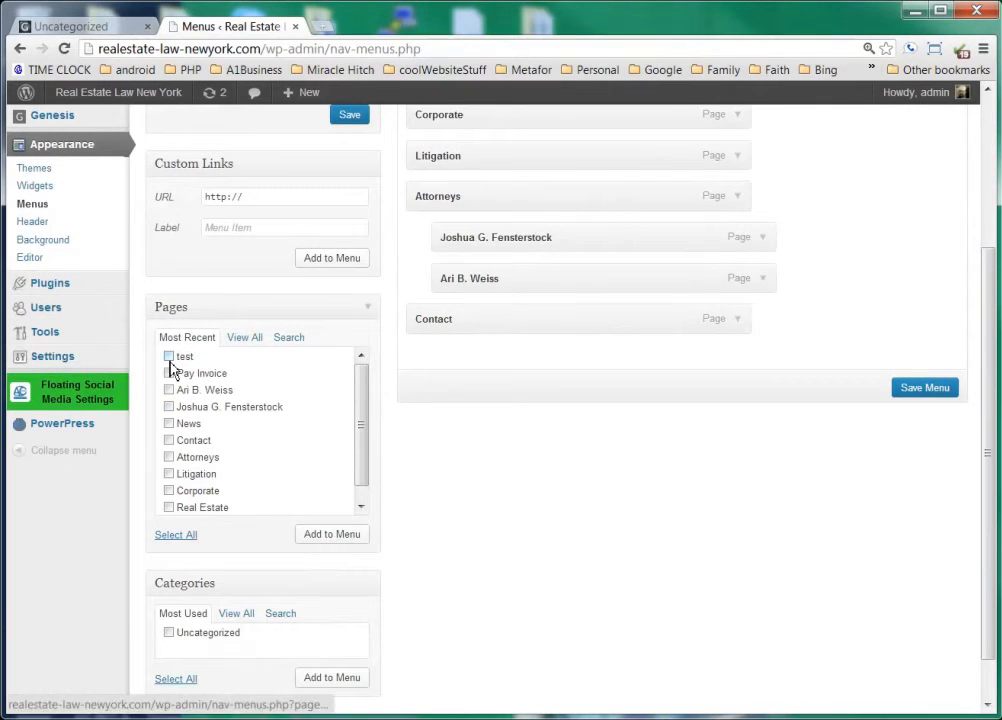
left_click(168, 356)
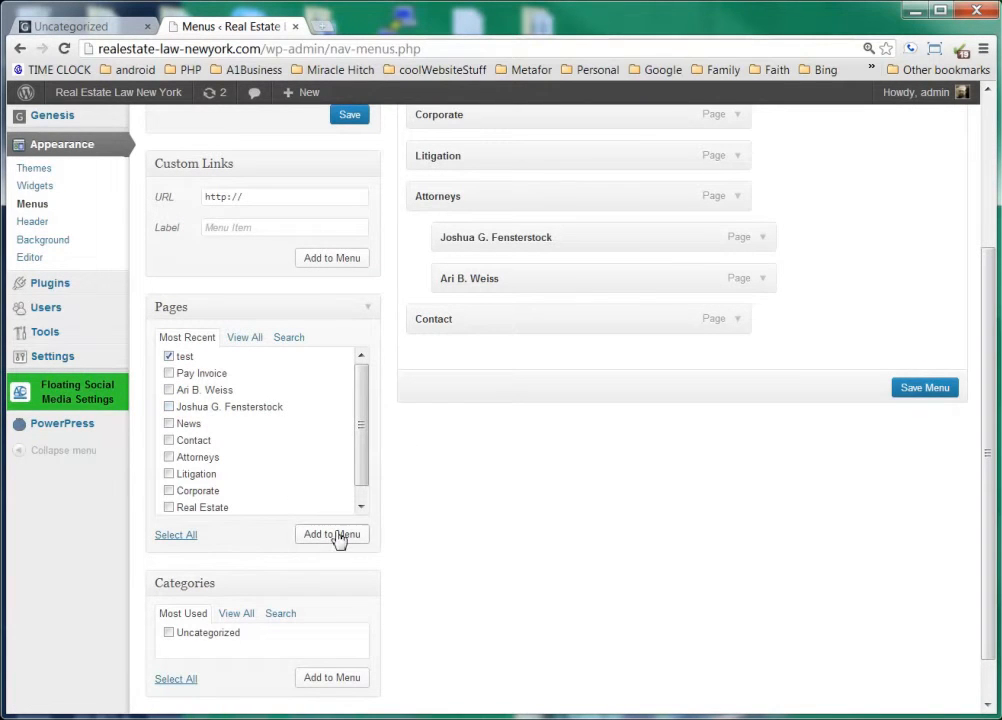
left_click(332, 534)
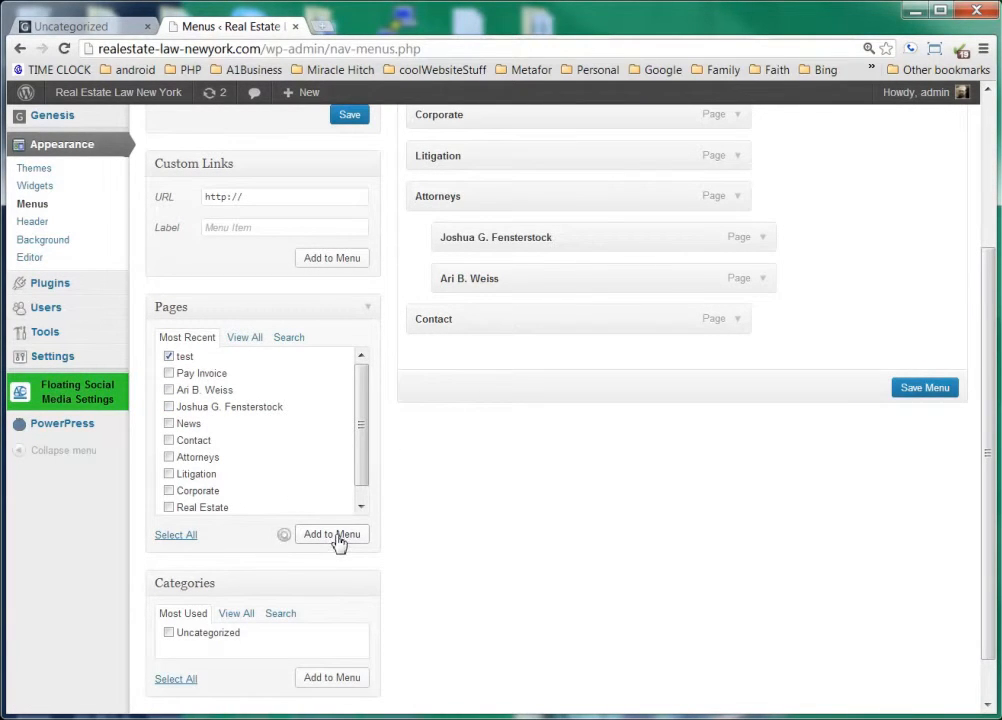
left_click(332, 534)
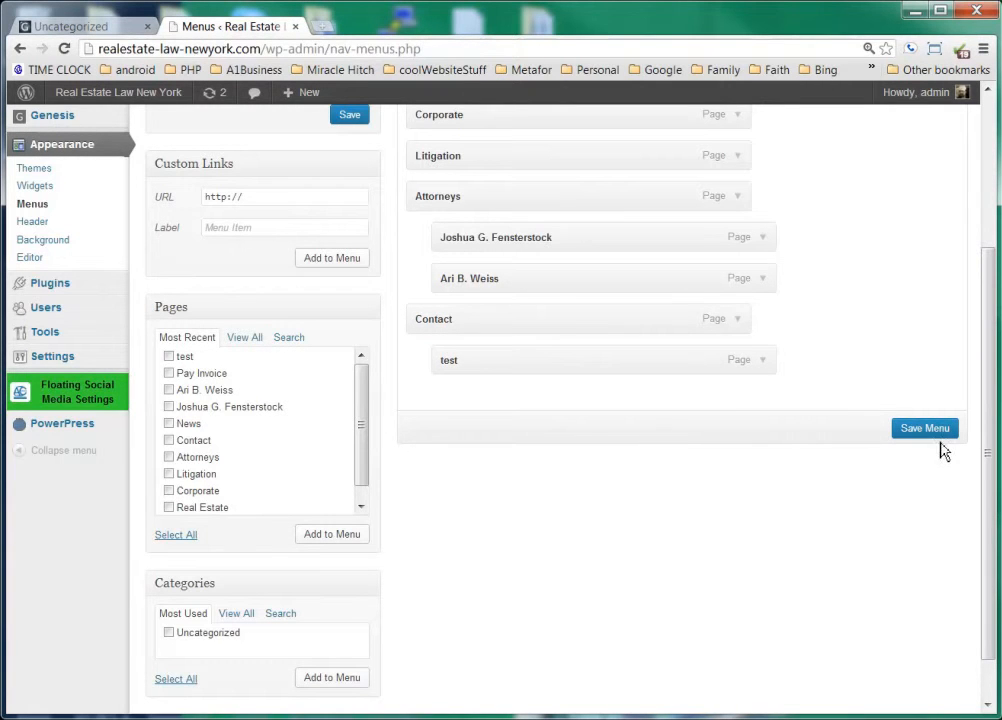
left_click(924, 428)
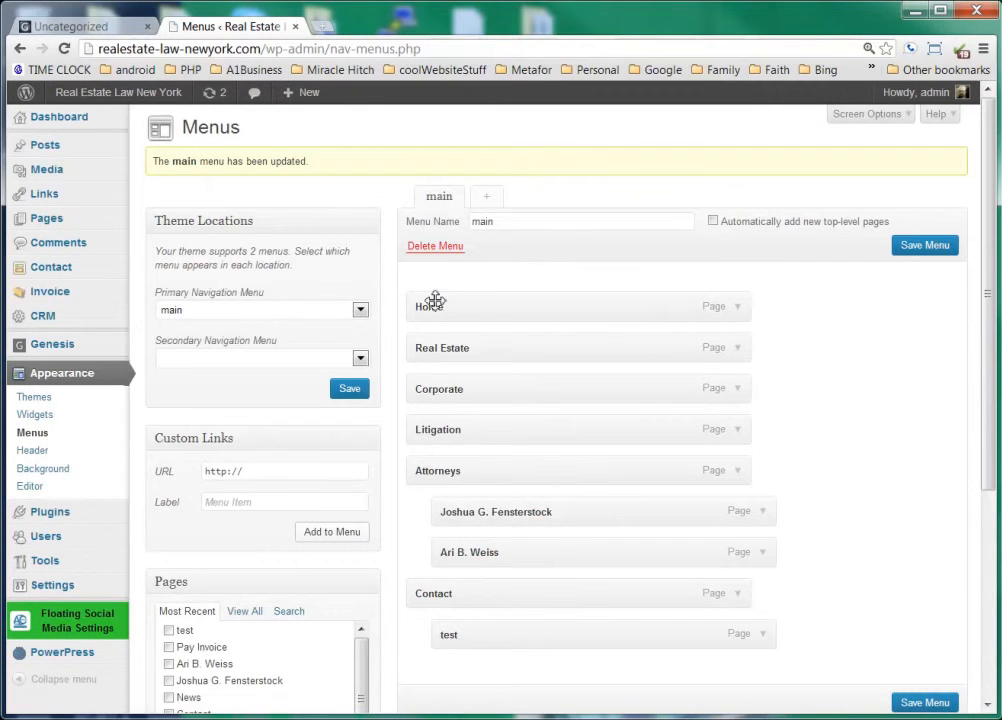
left_click(70, 26)
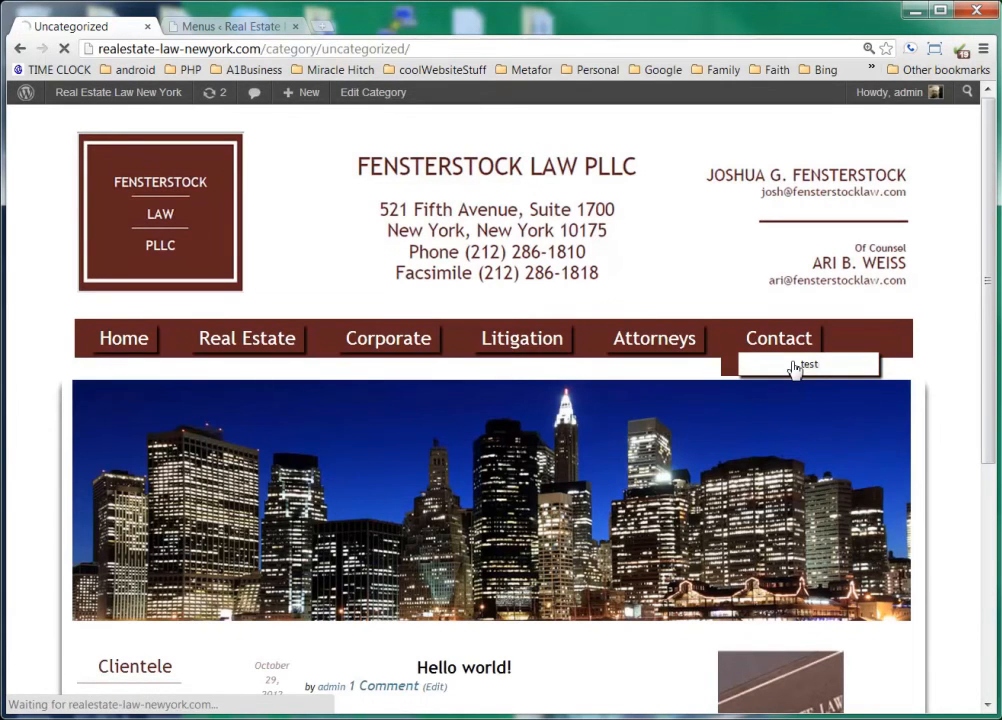
Visit the test page via the Contact dropdown on the live site
left_click(810, 364)
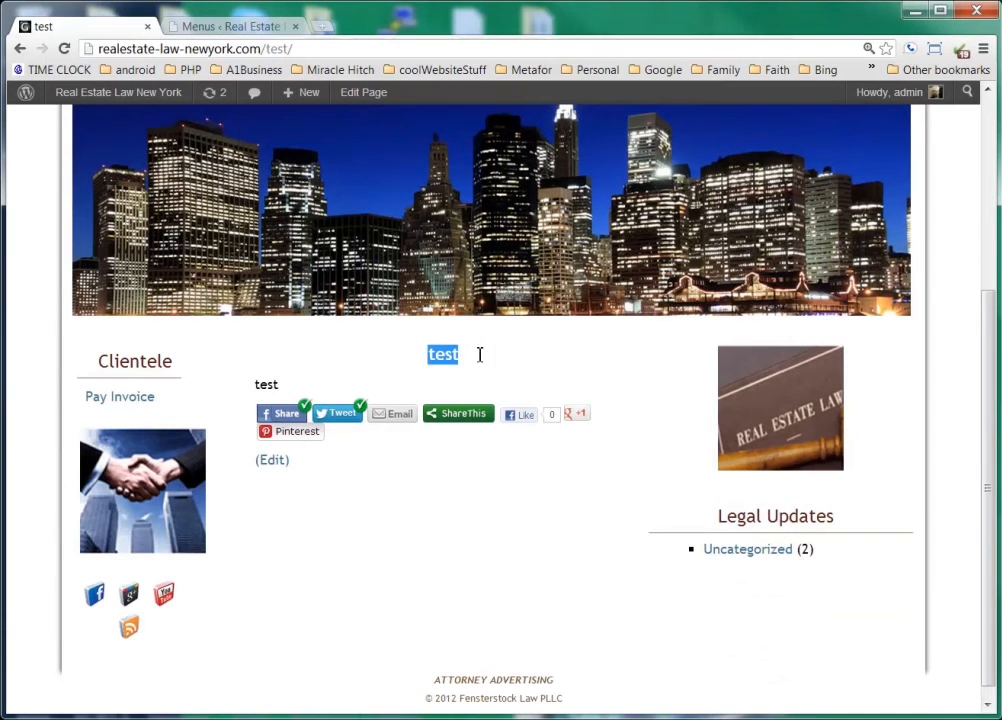